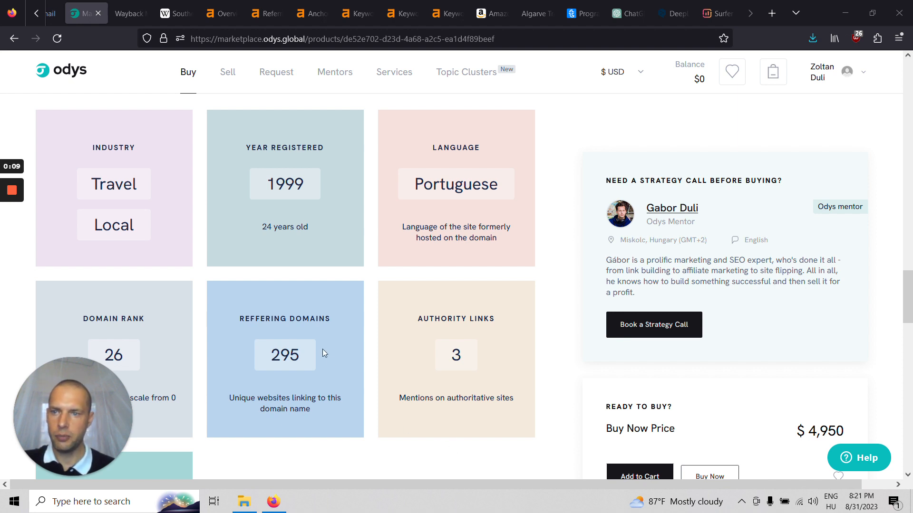
mouse_move(172, 237)
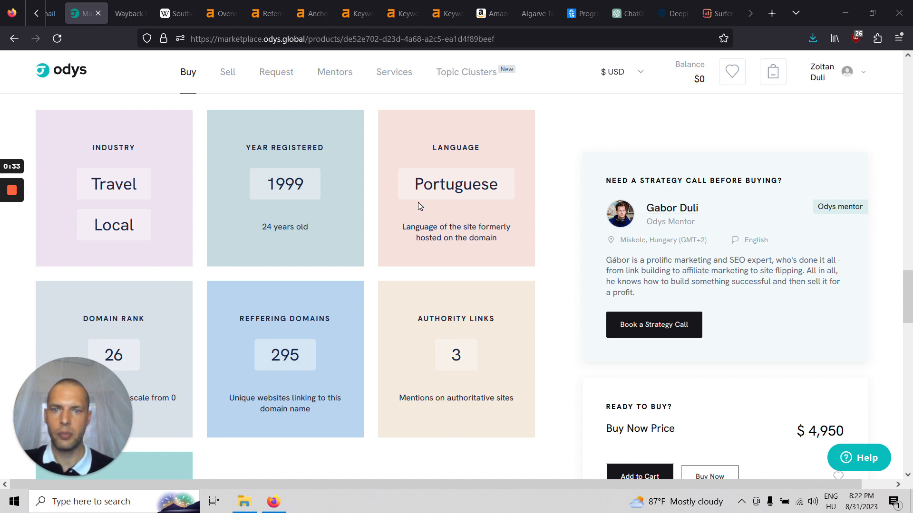
View conesul.org's June 2006 Wayback capture, scrolled down to the foundation's office addresses.
left_click(130, 13)
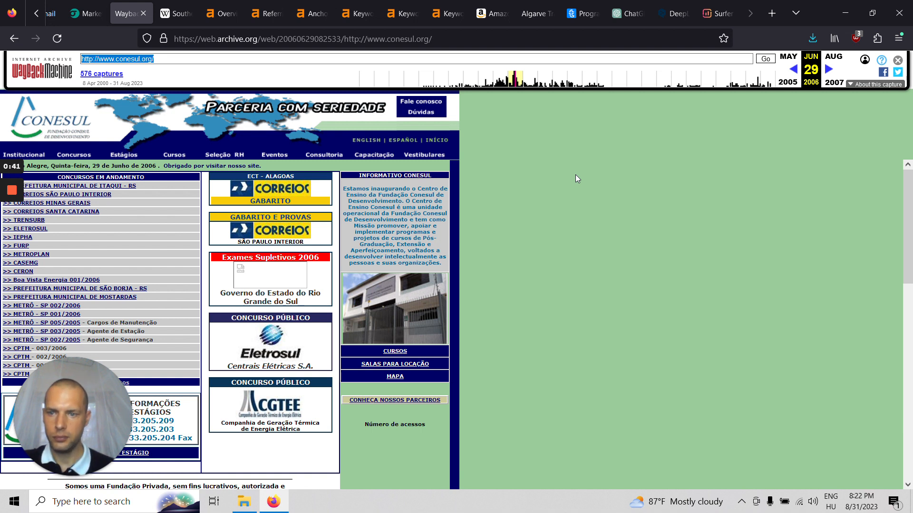
scroll("down", 3)
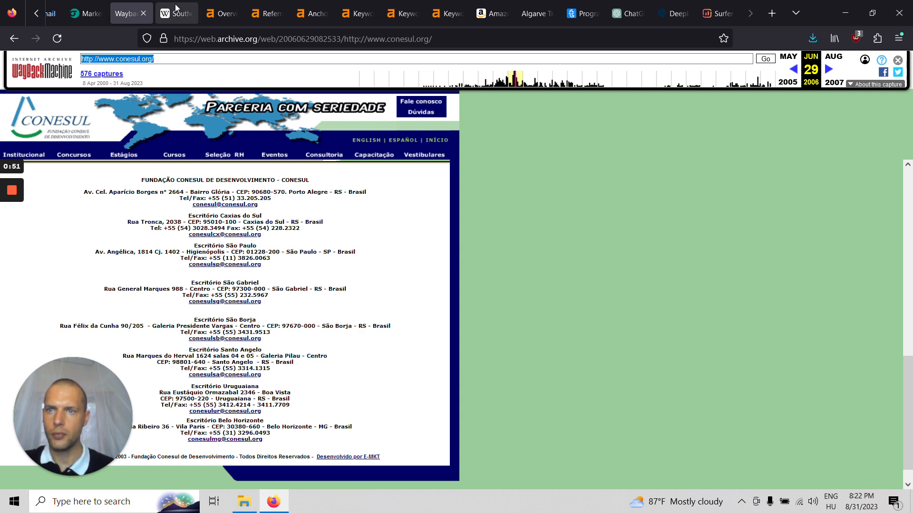
left_click(176, 12)
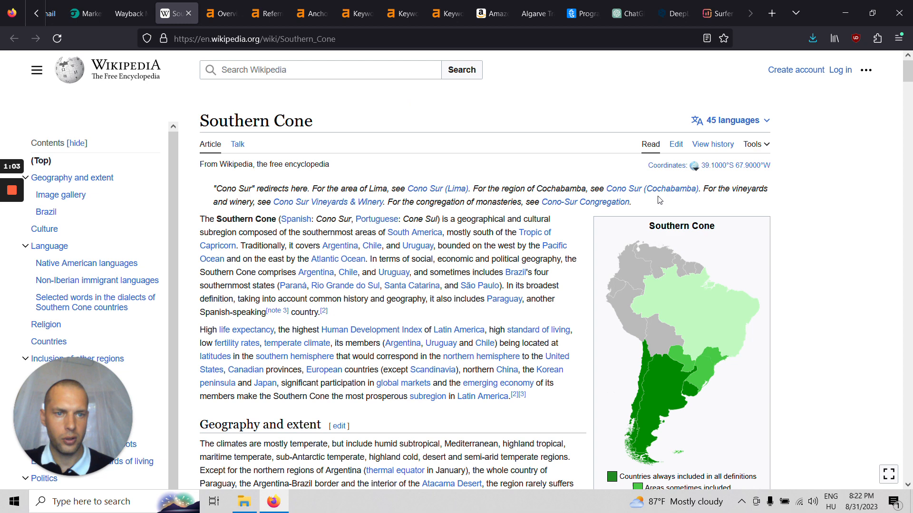
scroll("down", 3)
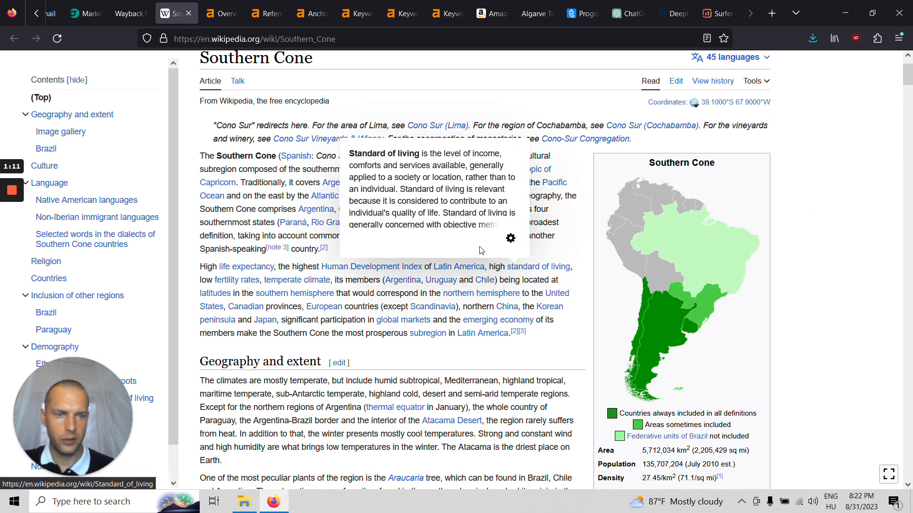
mouse_move(645, 326)
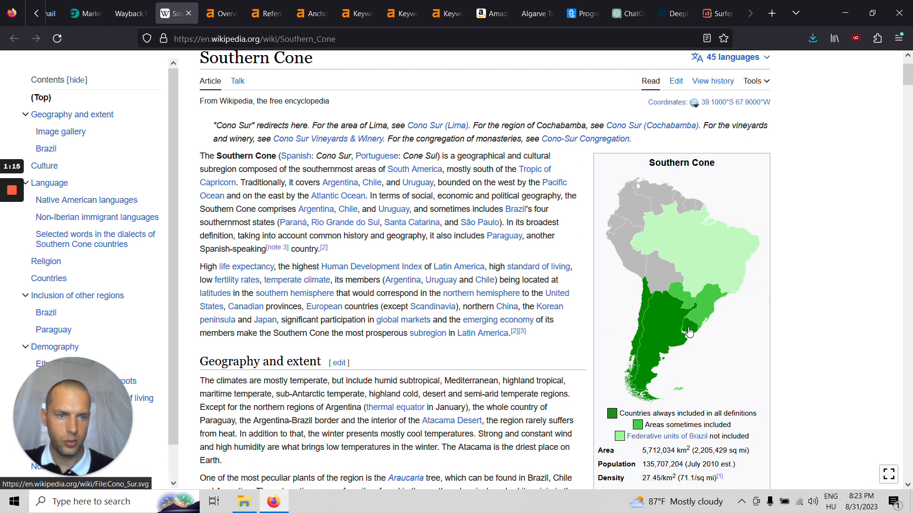
mouse_move(703, 307)
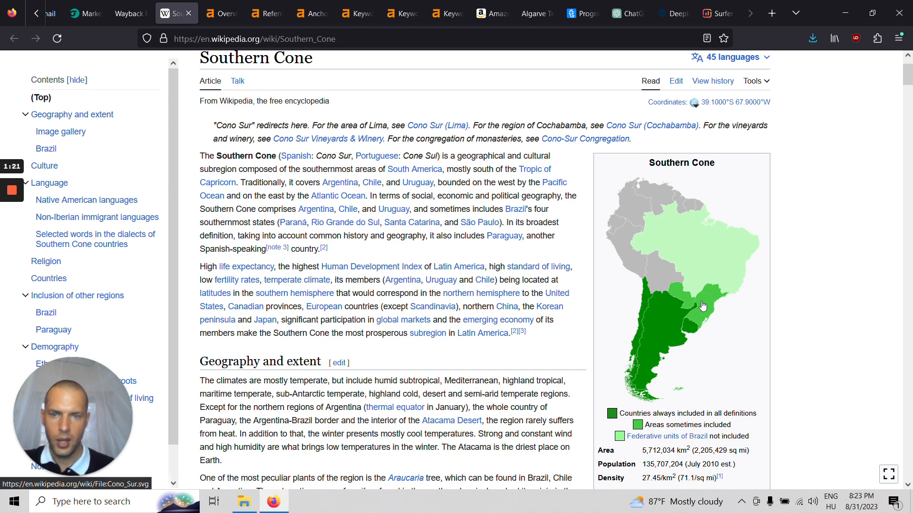
mouse_move(525, 250)
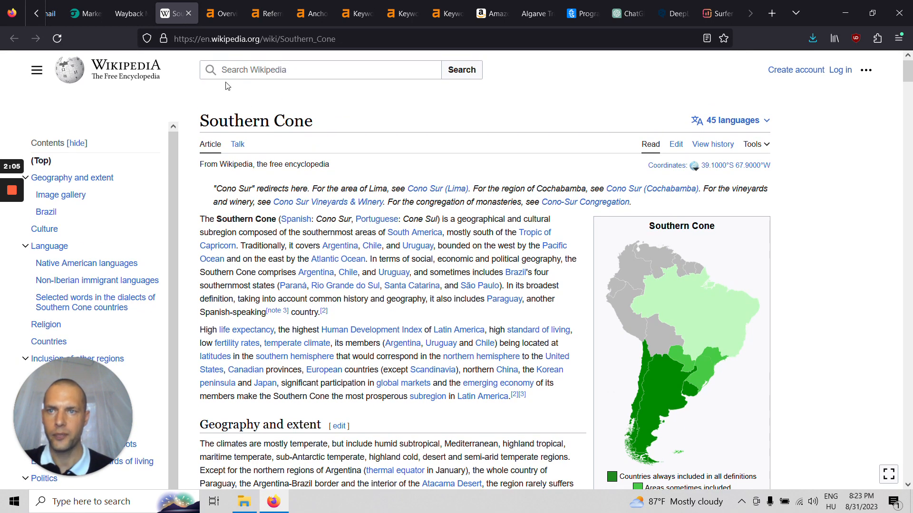
left_click(124, 13)
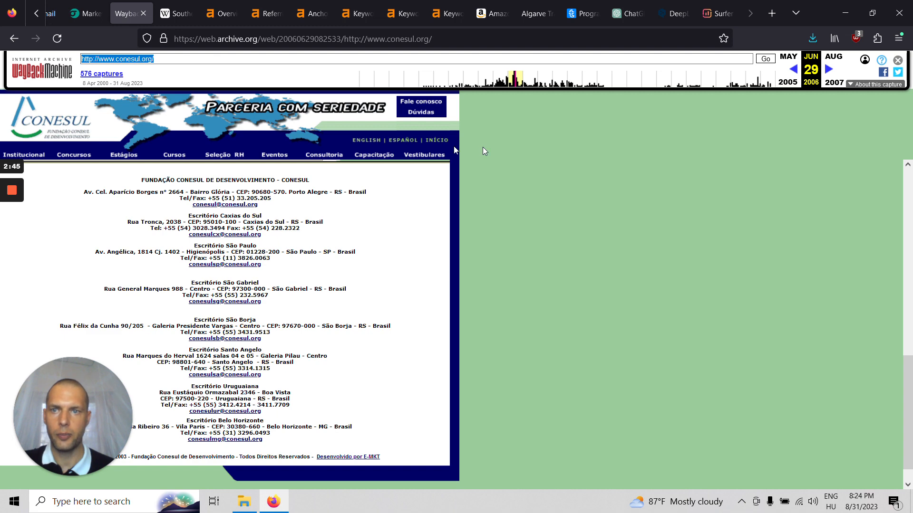
Switch to the Ahrefs overview showing DR 26, 8K backlinks and 295 referring domains.
left_click(221, 13)
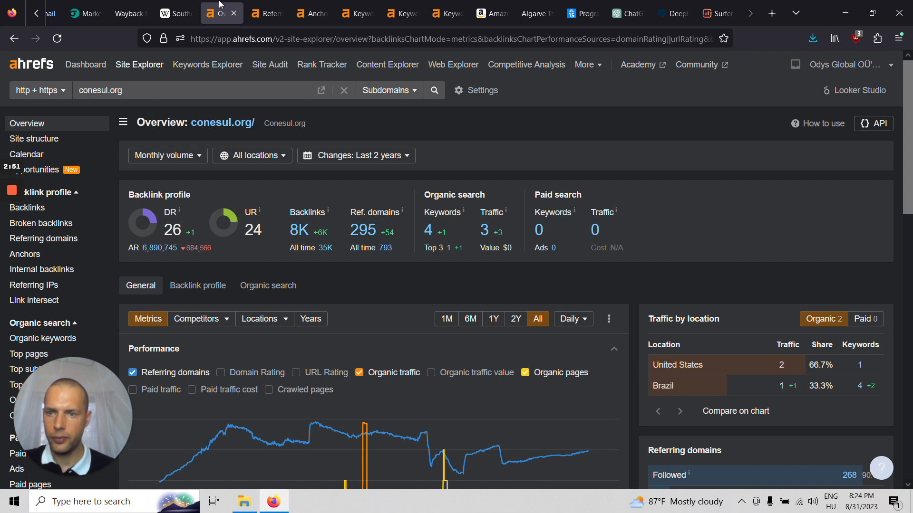
mouse_move(215, 182)
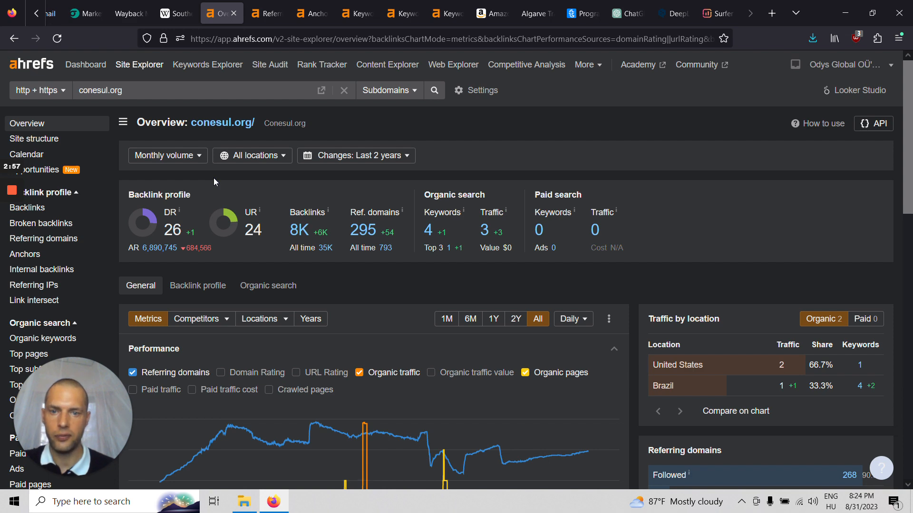
Scroll through the report of 296 referring domains, led by globo.com and wikibooks.org.
left_click(44, 238)
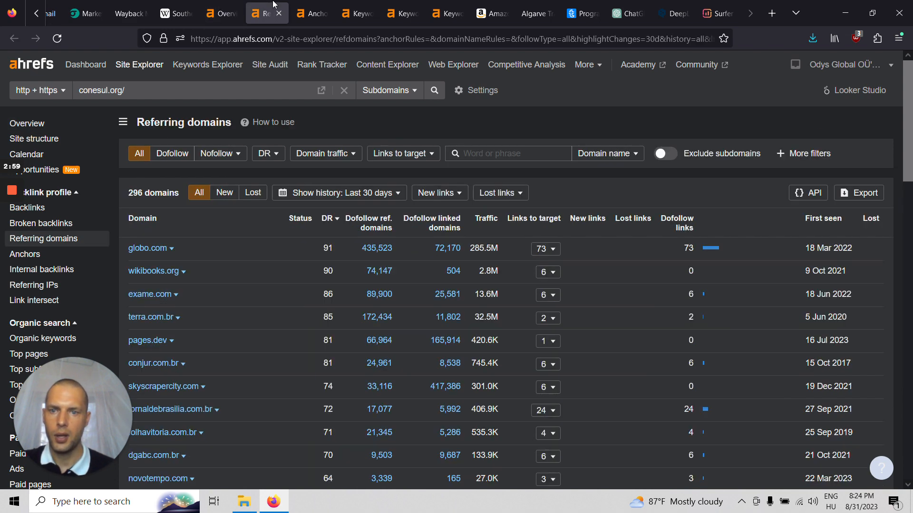
scroll("down", 3)
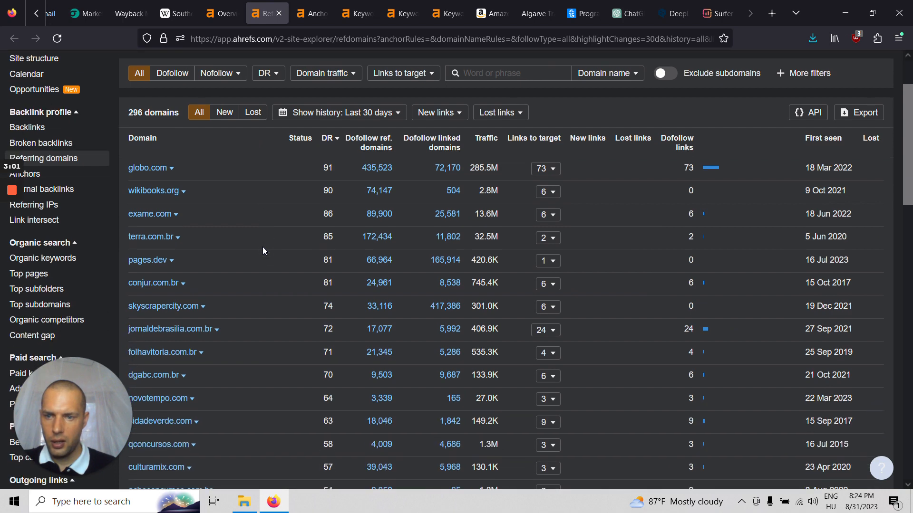
scroll("down", 3)
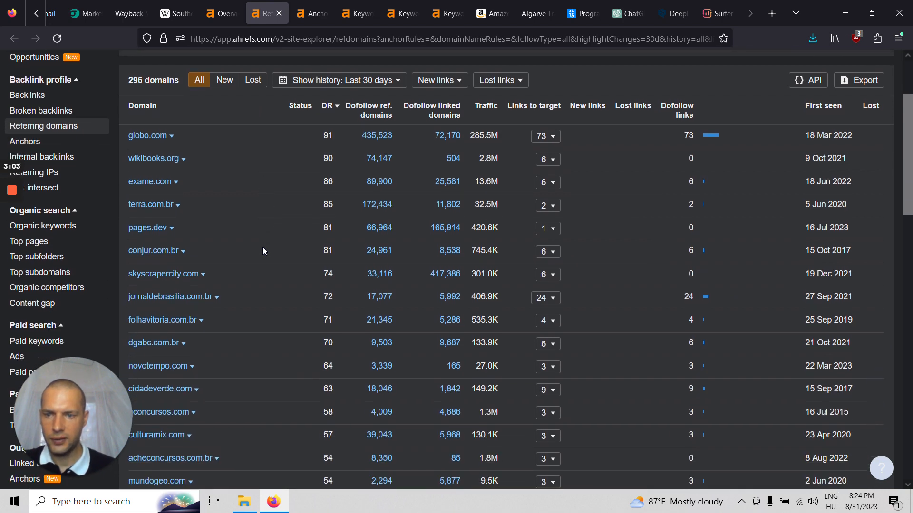
scroll("down", 3)
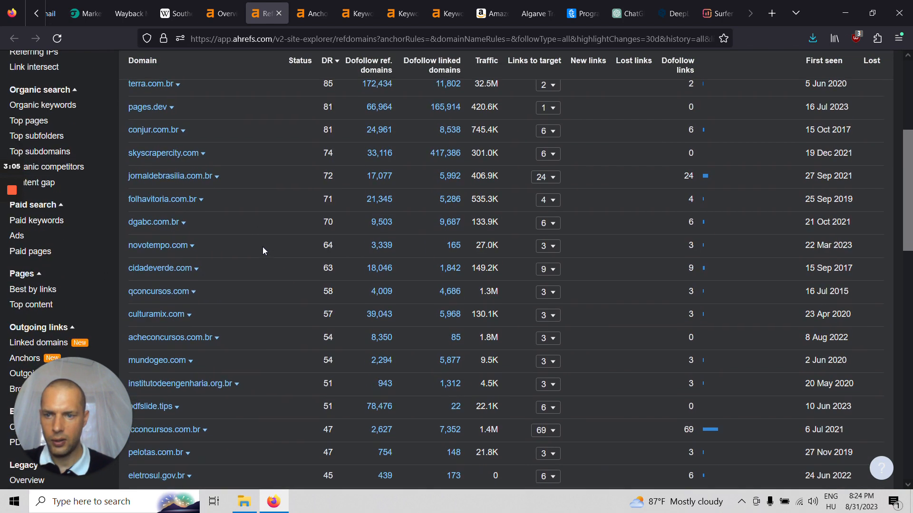
scroll("down", 3)
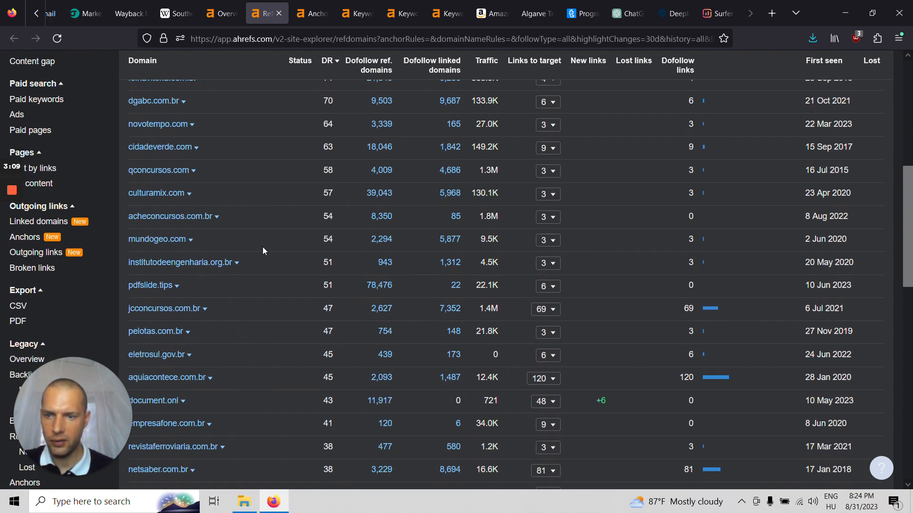
scroll("down", 3)
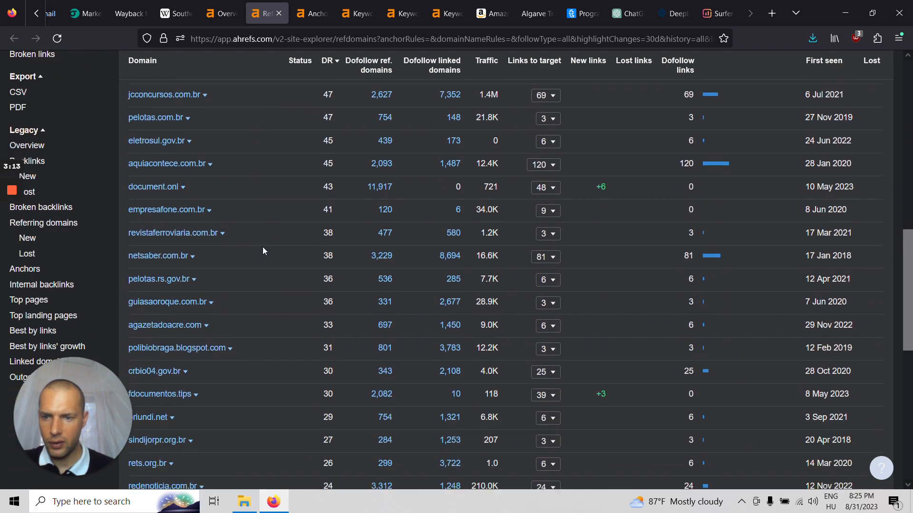
scroll("down", 3)
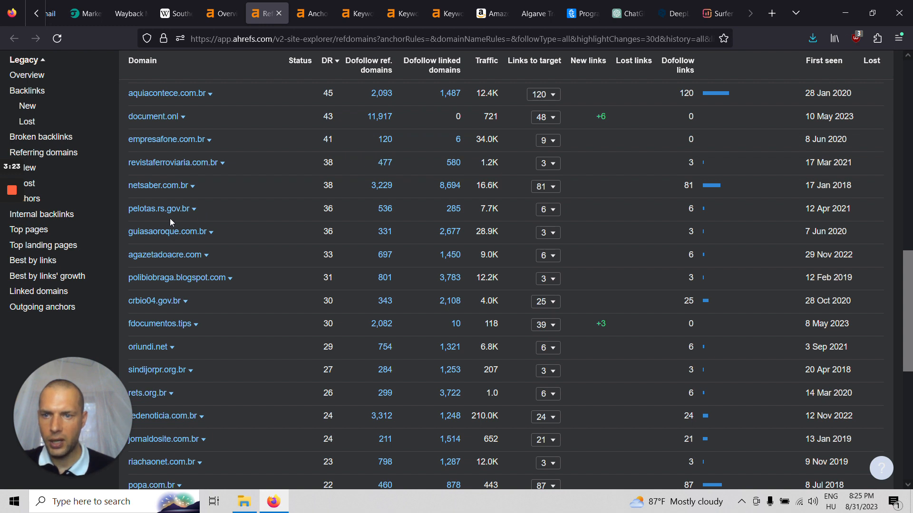
mouse_move(217, 223)
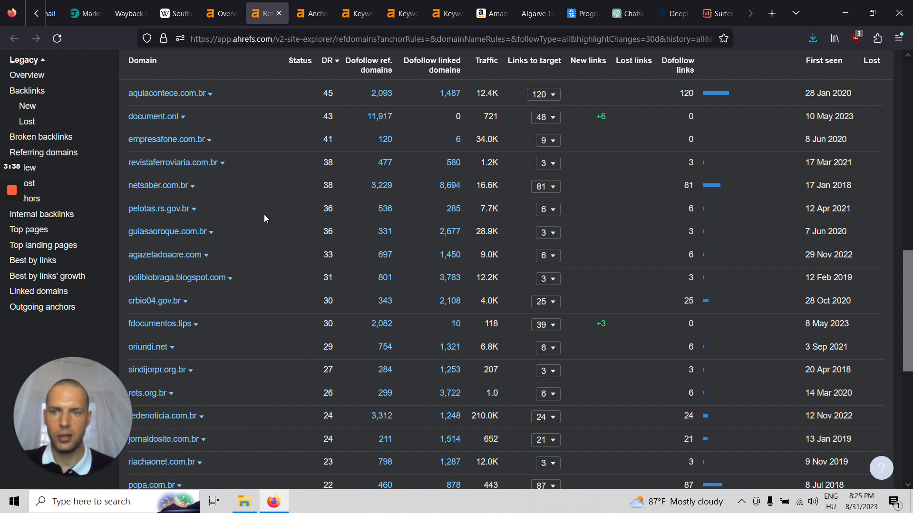
scroll("down", 3)
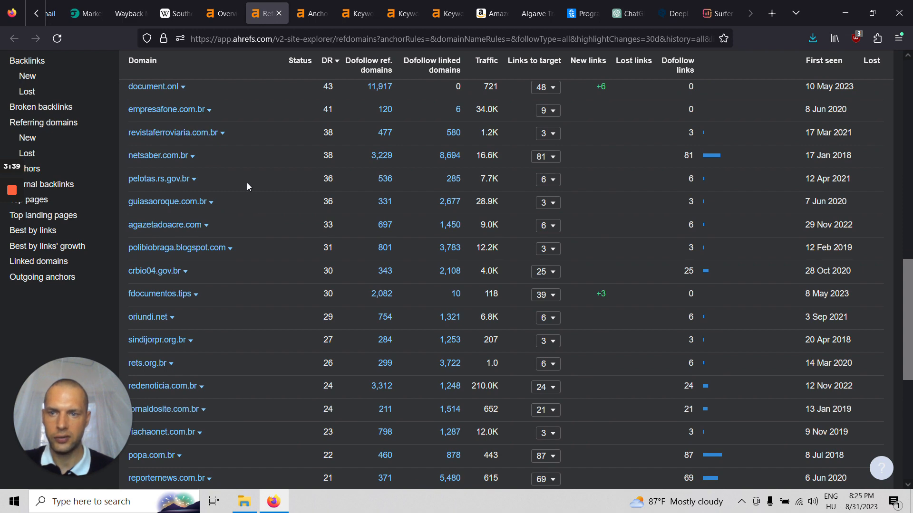
scroll("down", 3)
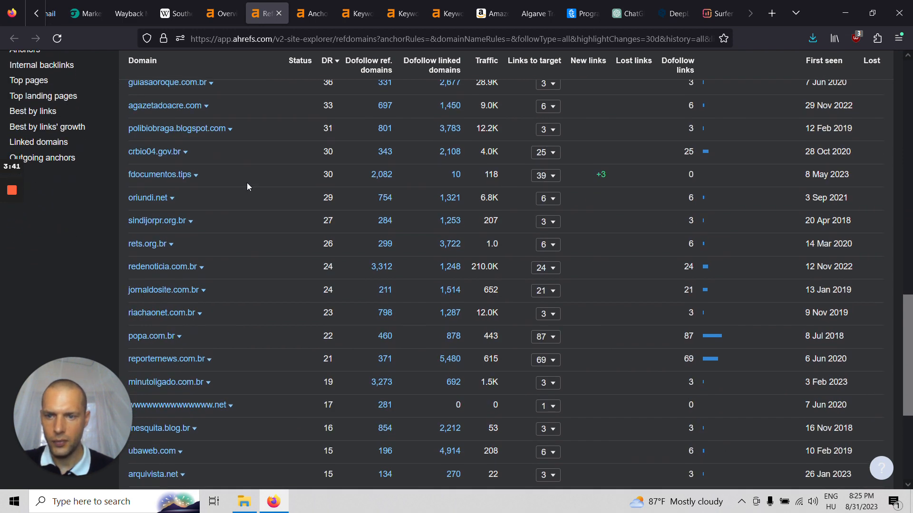
scroll("down", 3)
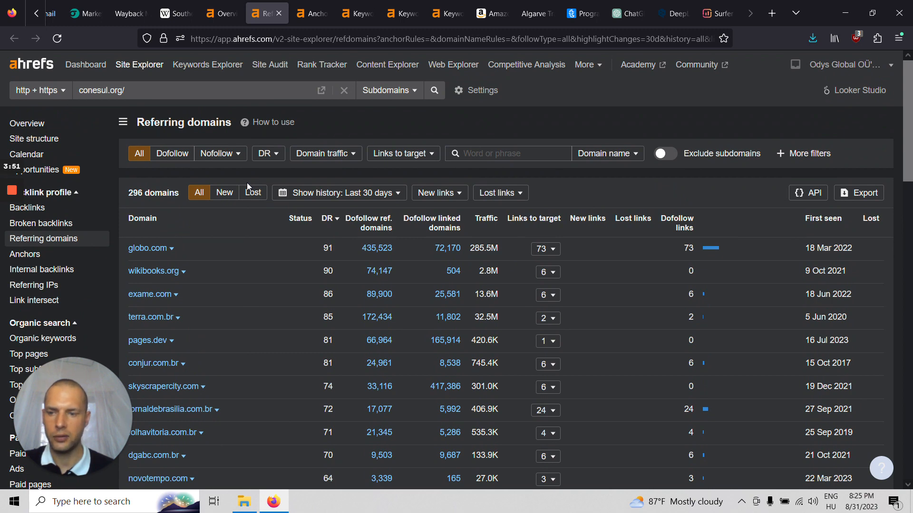
left_click(25, 254)
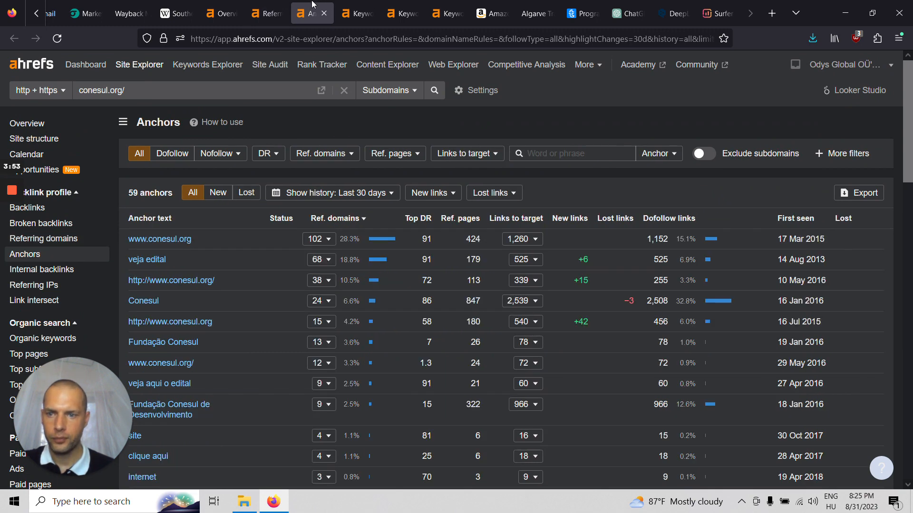
mouse_move(270, 241)
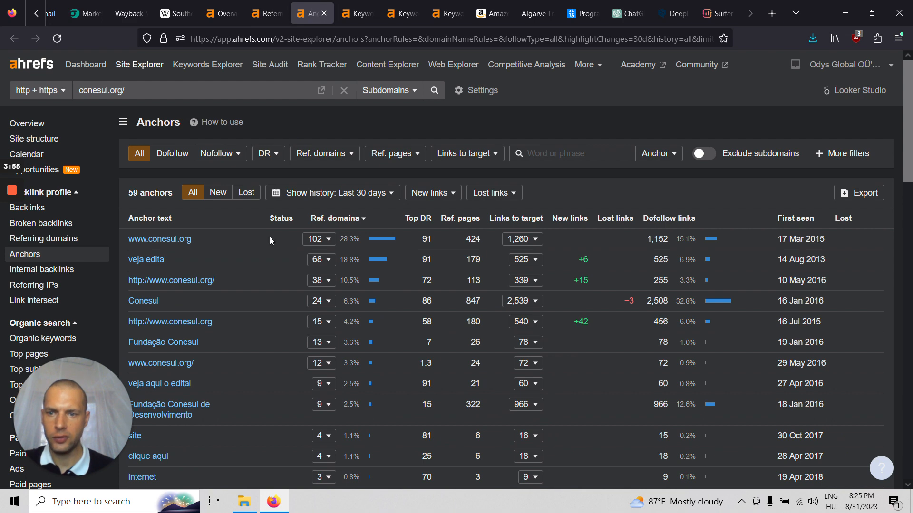
scroll("down", 3)
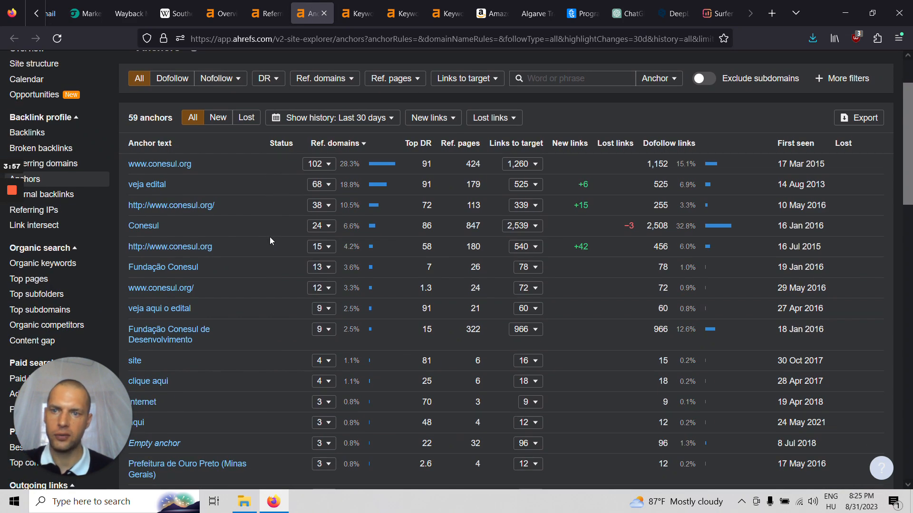
scroll("down", 3)
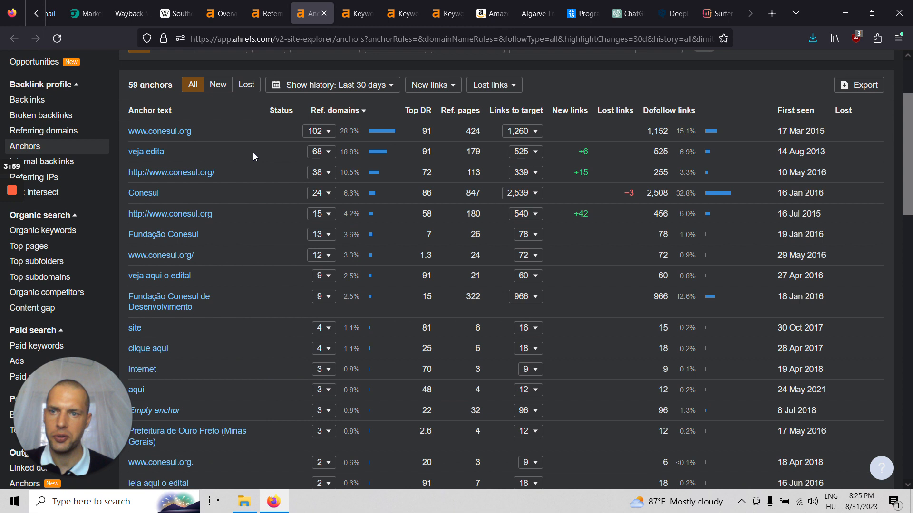
mouse_move(214, 135)
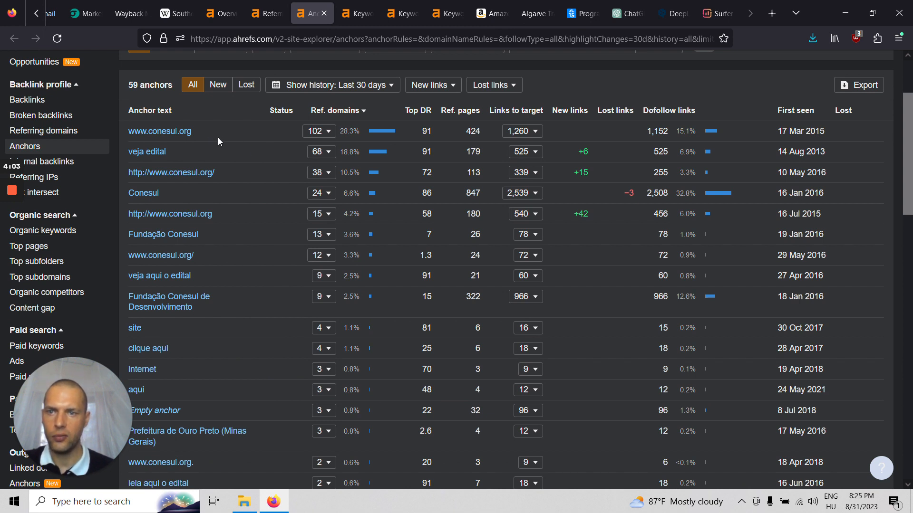
mouse_move(239, 169)
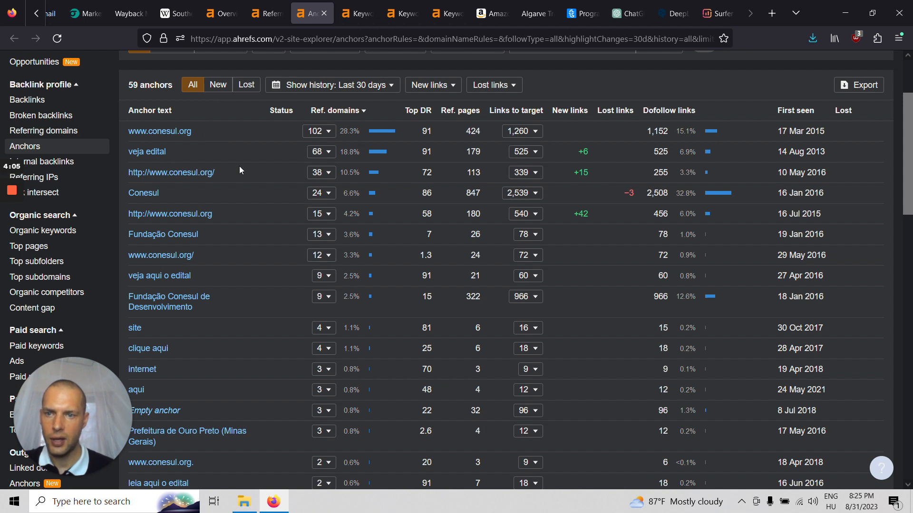
scroll("down", 3)
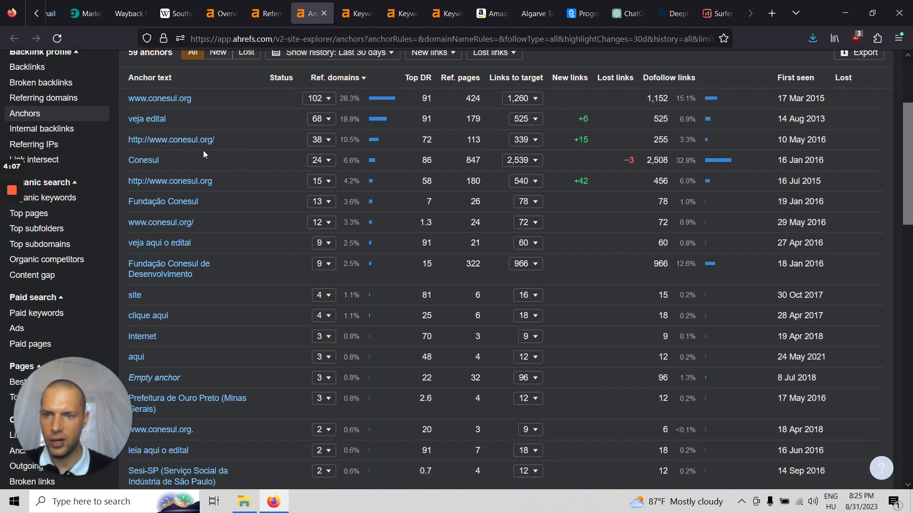
mouse_move(238, 244)
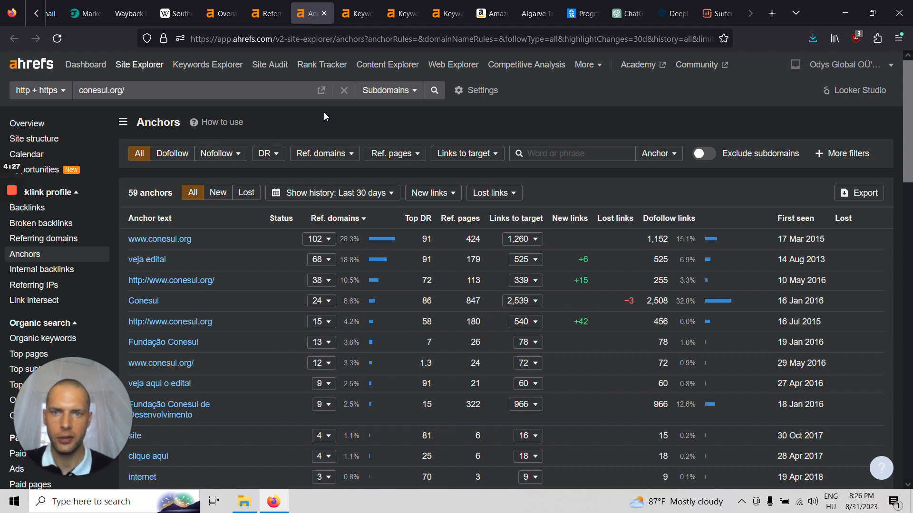
Review the 'viagem' keyword (difficulty 60, 123K volume) and its top-10 SERP led by cvc.com.br.
left_click(355, 13)
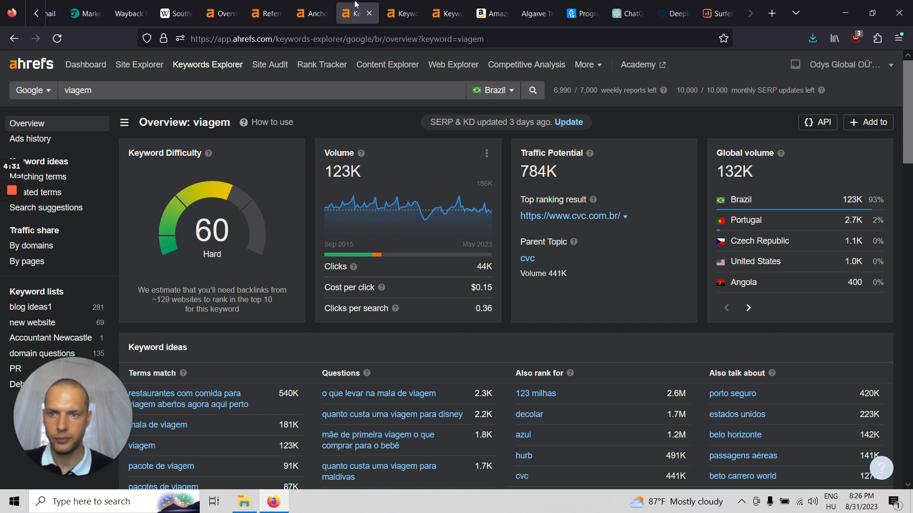
mouse_move(306, 121)
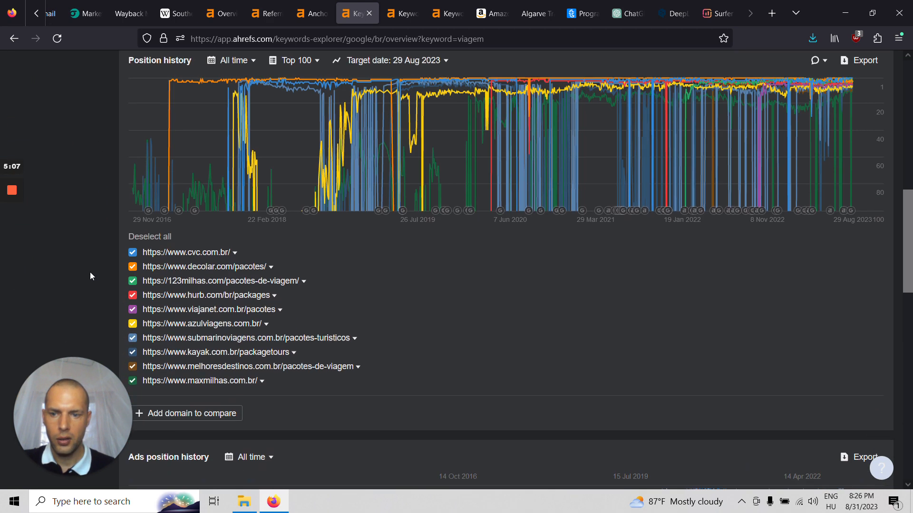
scroll("down", 3)
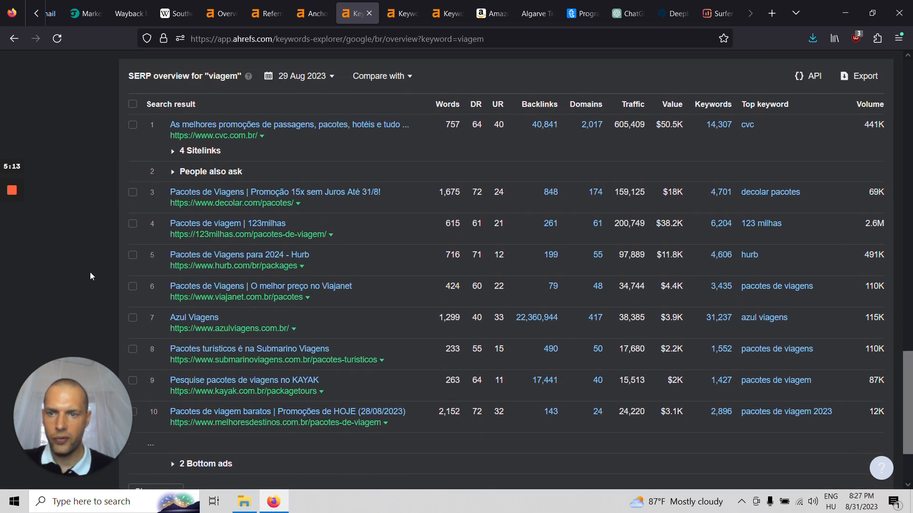
scroll("down", 3)
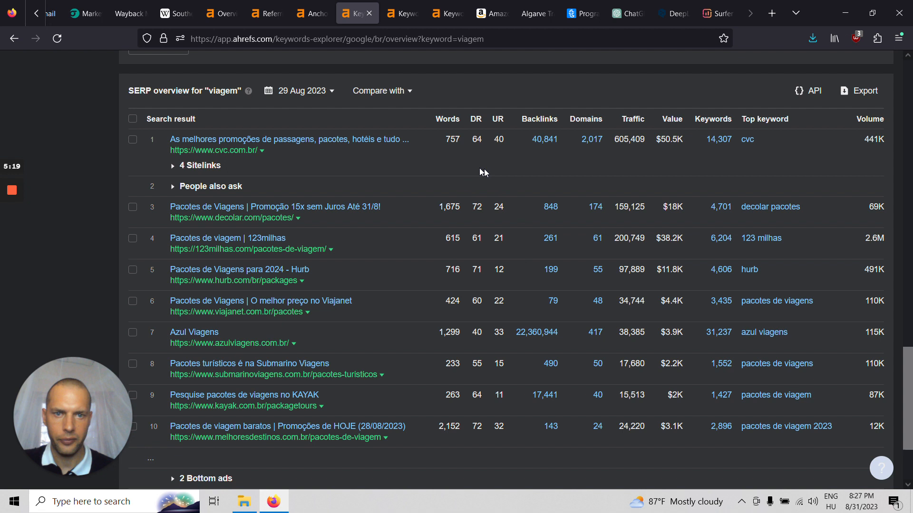
mouse_move(478, 204)
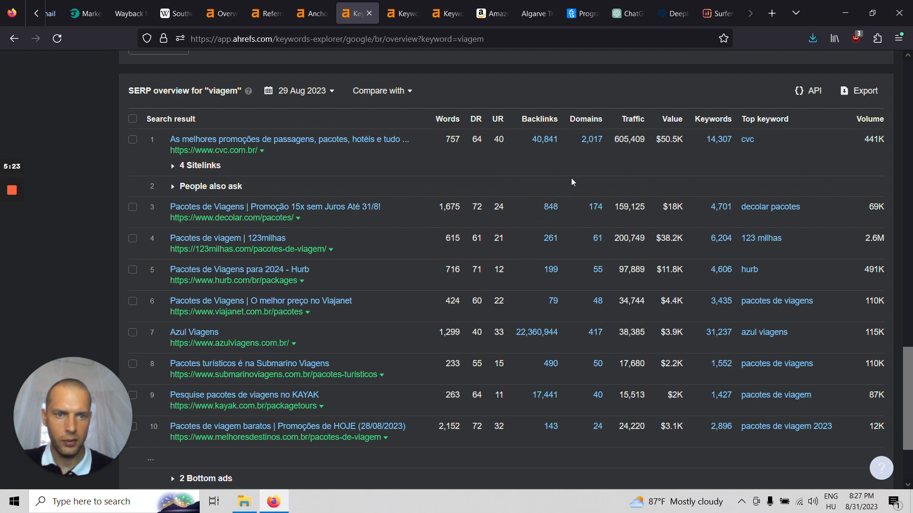
mouse_move(585, 174)
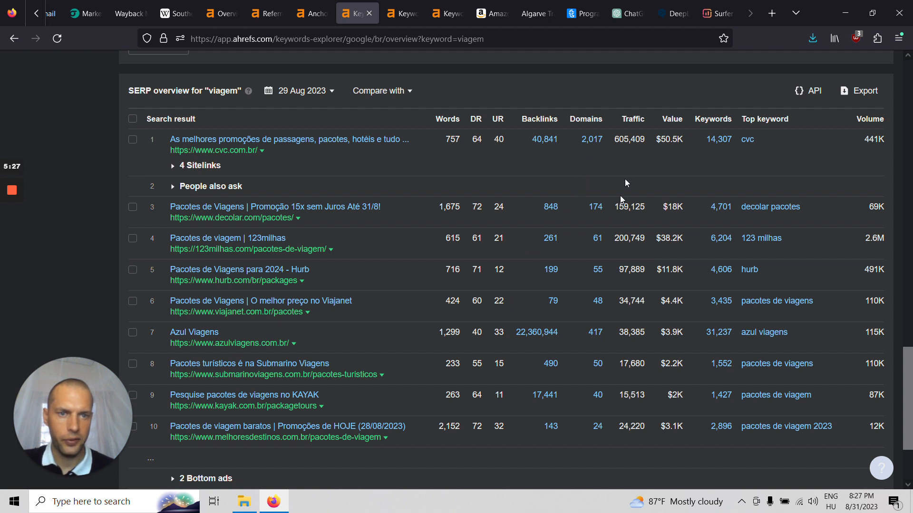
mouse_move(581, 274)
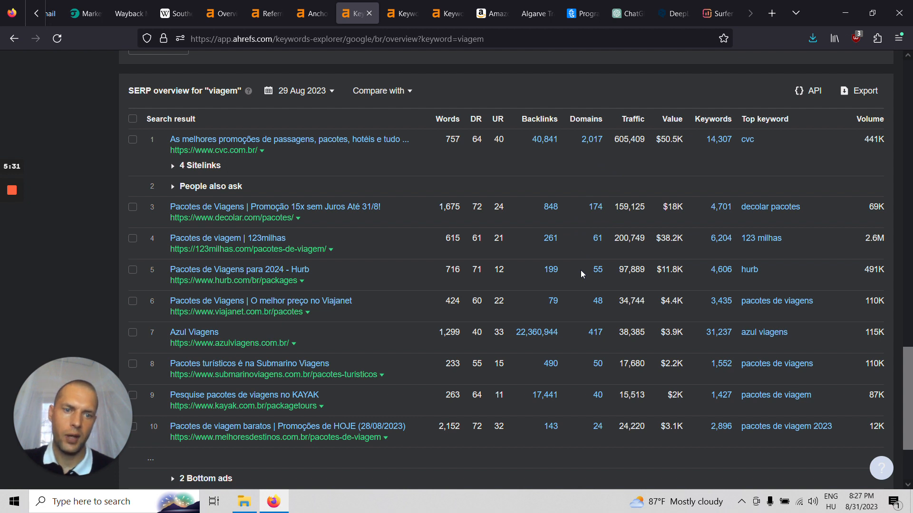
mouse_move(574, 200)
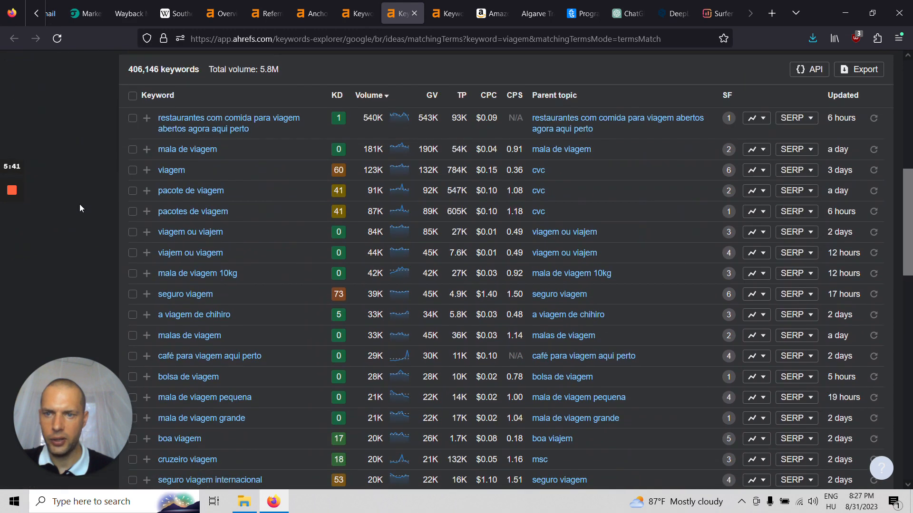
scroll("down", 3)
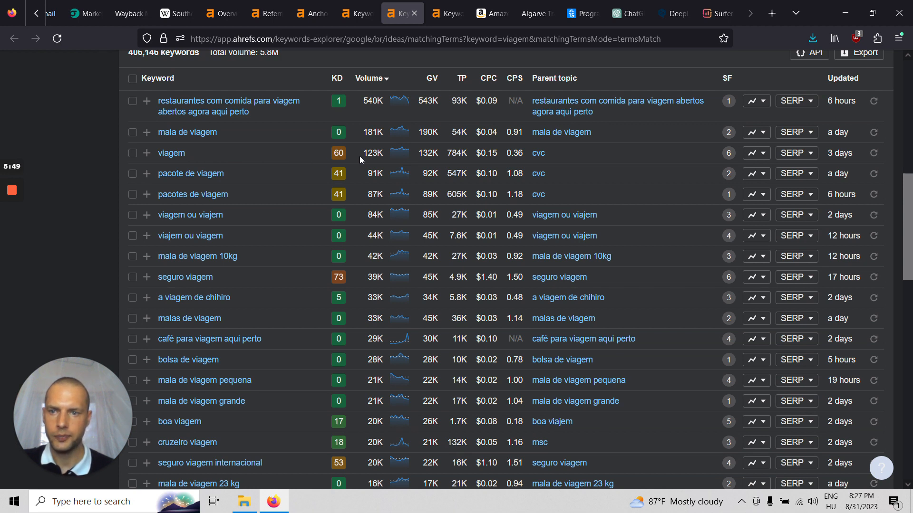
mouse_move(99, 227)
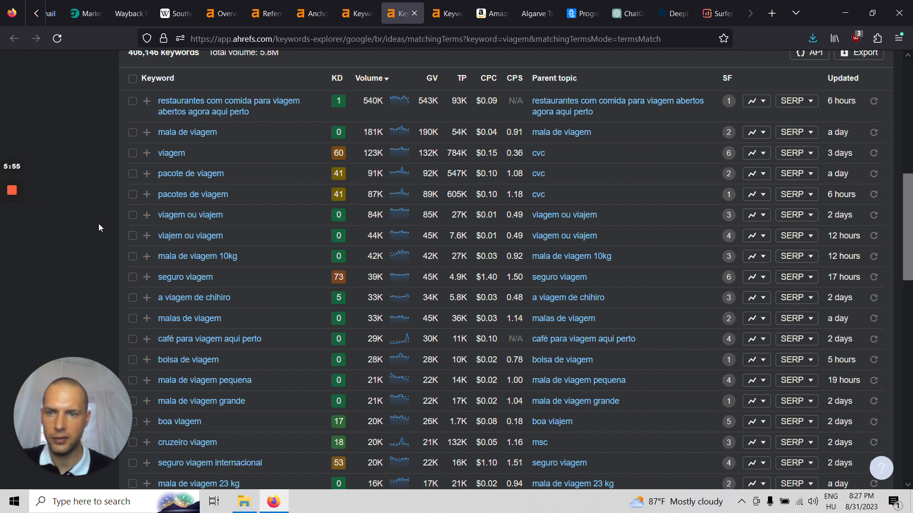
scroll("down", 3)
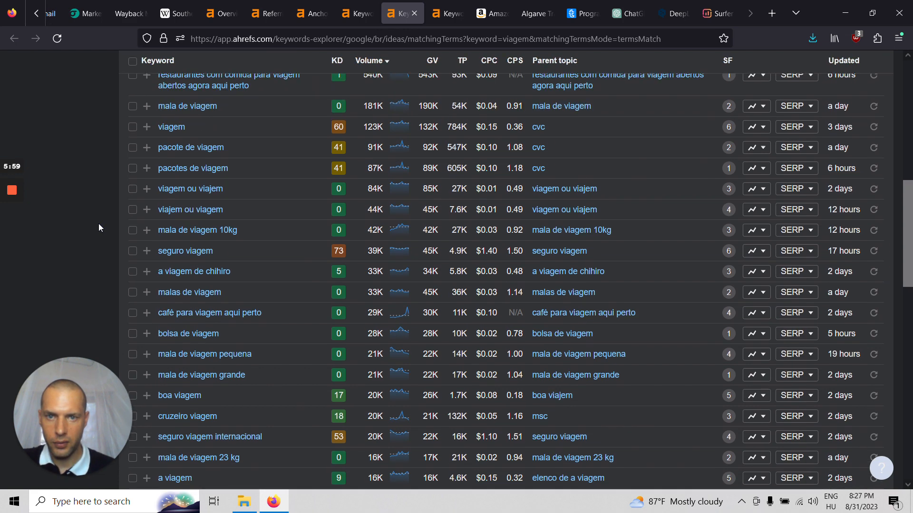
scroll("down", 3)
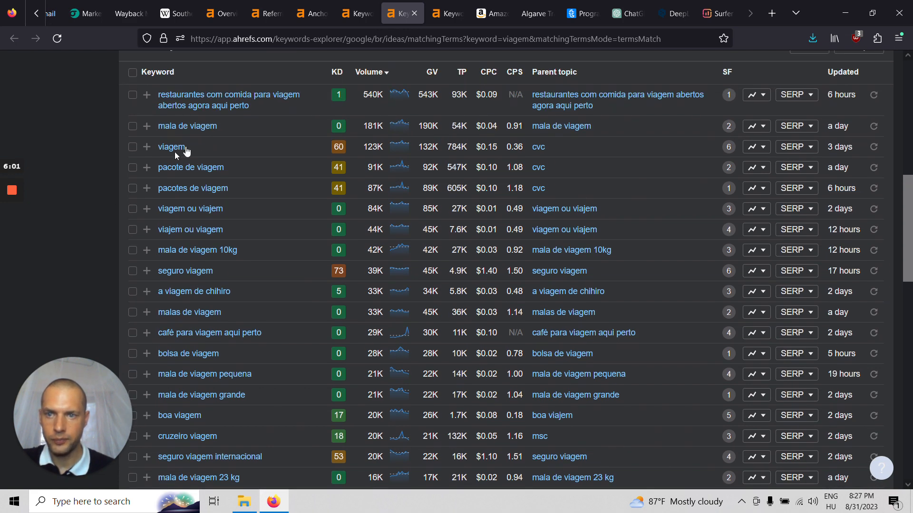
scroll("down", 3)
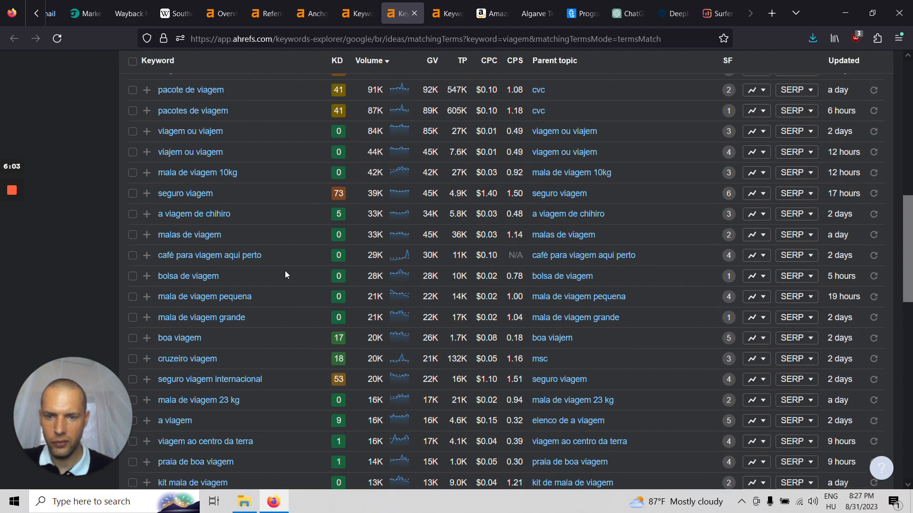
scroll("down", 3)
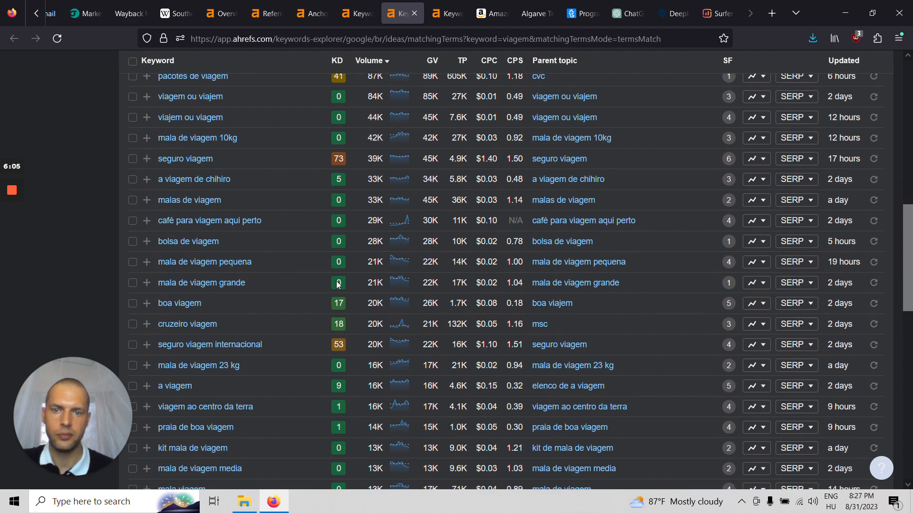
scroll("down", 3)
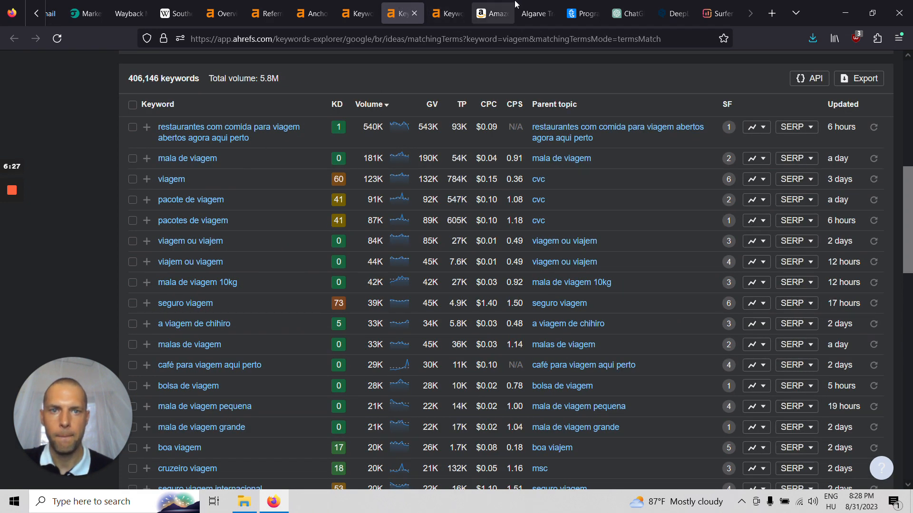
Review 'mala de viagem' (difficulty 0, 181K volume), its SERP overview and Amazon Brazil listings.
left_click(492, 13)
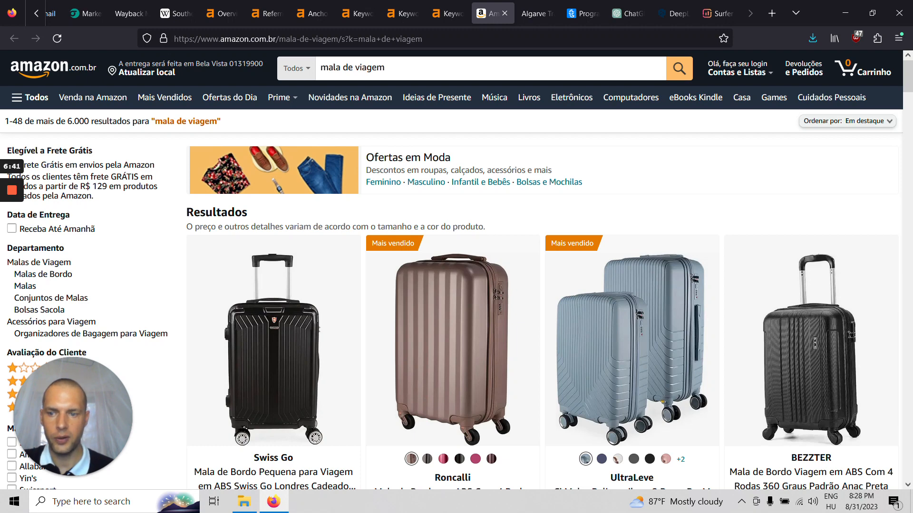
left_click(445, 13)
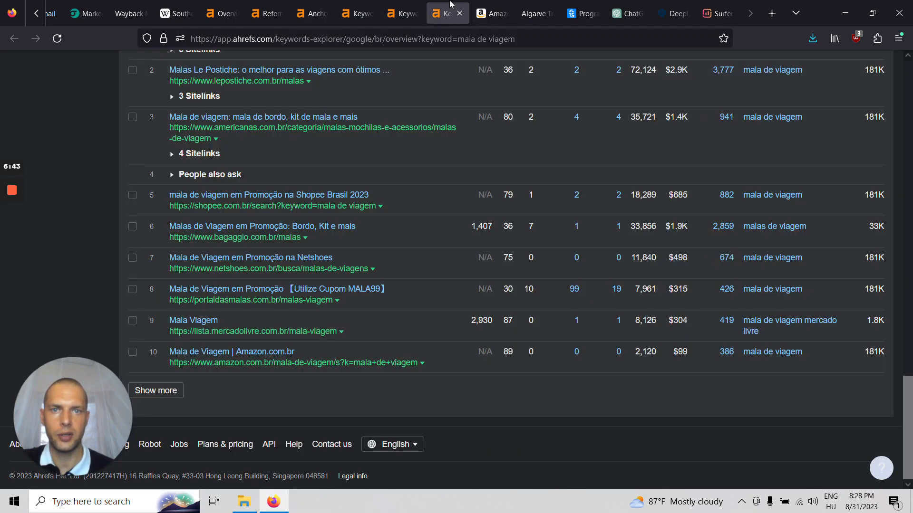
left_click(402, 13)
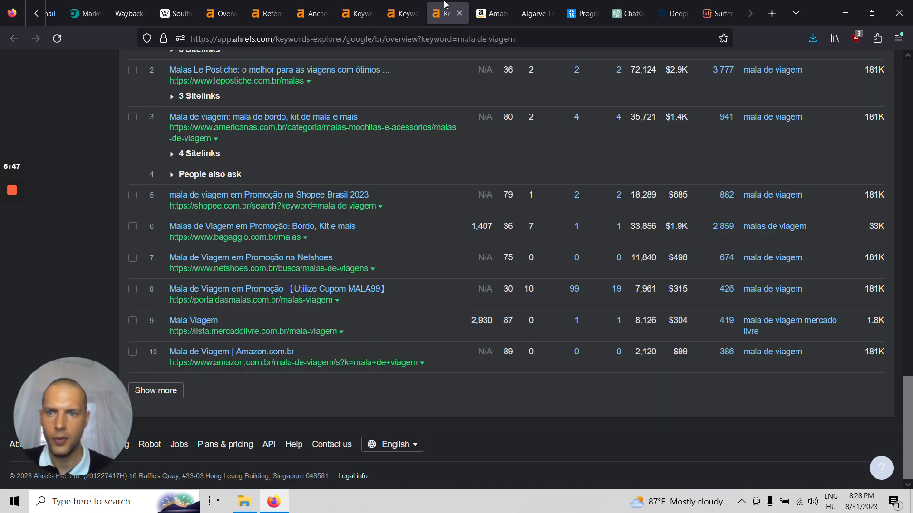
scroll("down", 3)
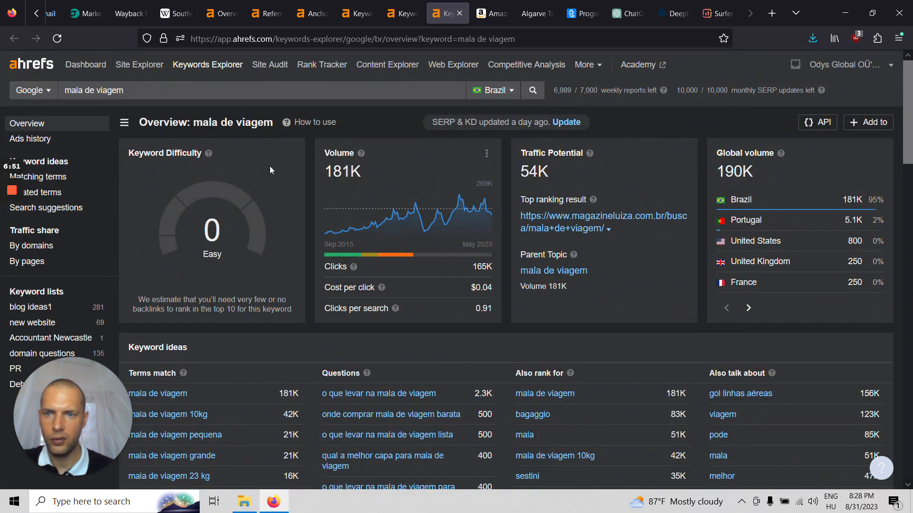
scroll("down", 3)
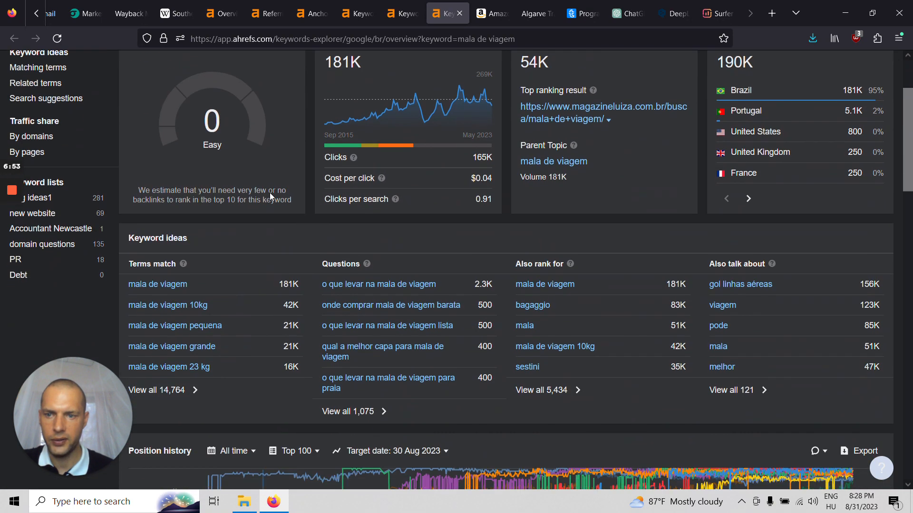
scroll("down", 3)
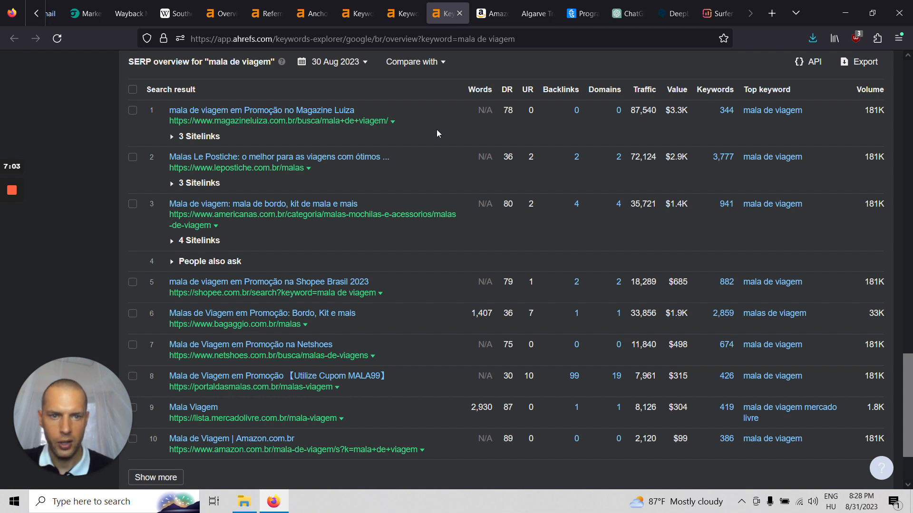
mouse_move(599, 111)
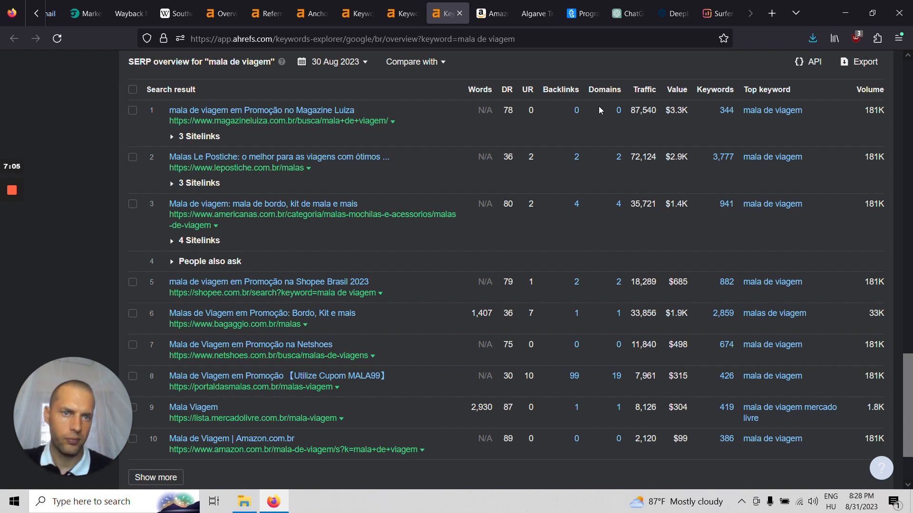
mouse_move(557, 160)
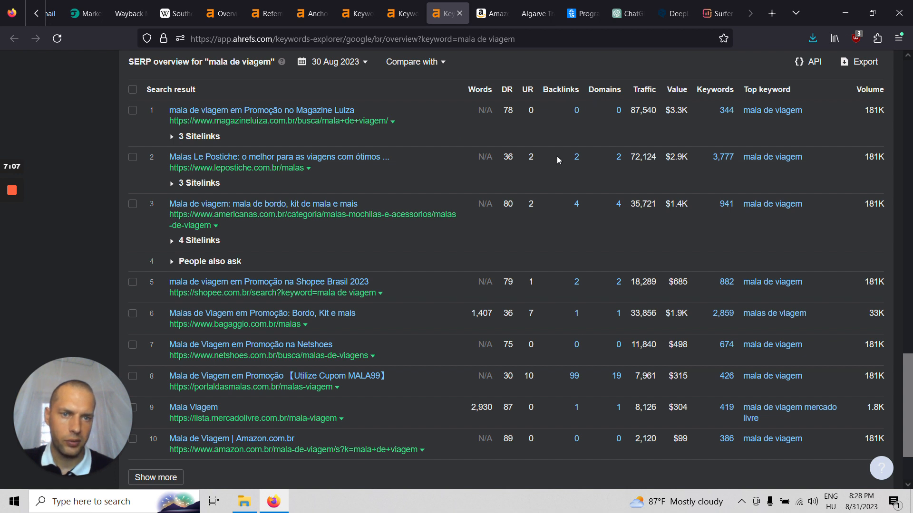
mouse_move(564, 219)
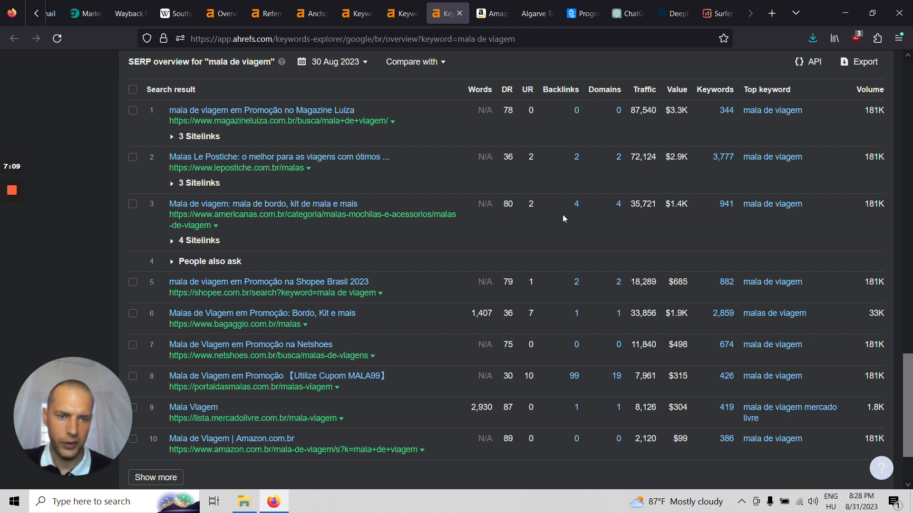
scroll("down", 3)
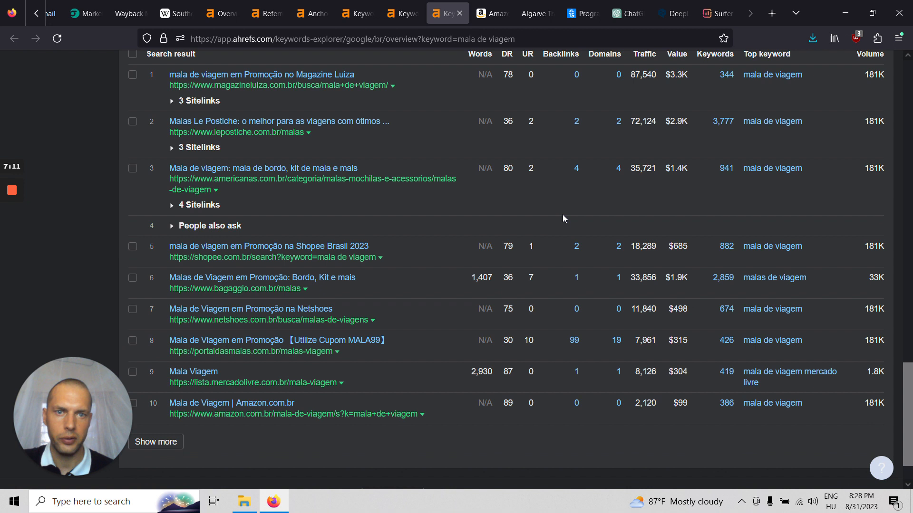
scroll("up", 3)
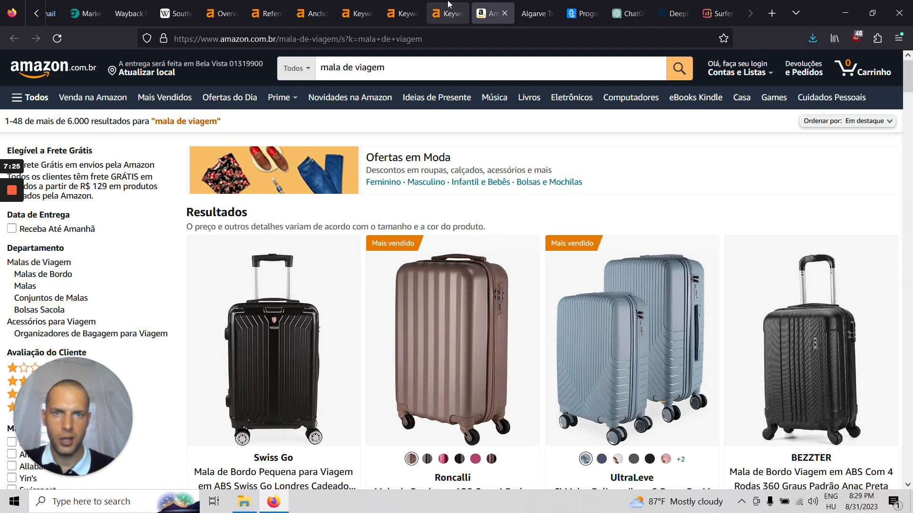
left_click(447, 13)
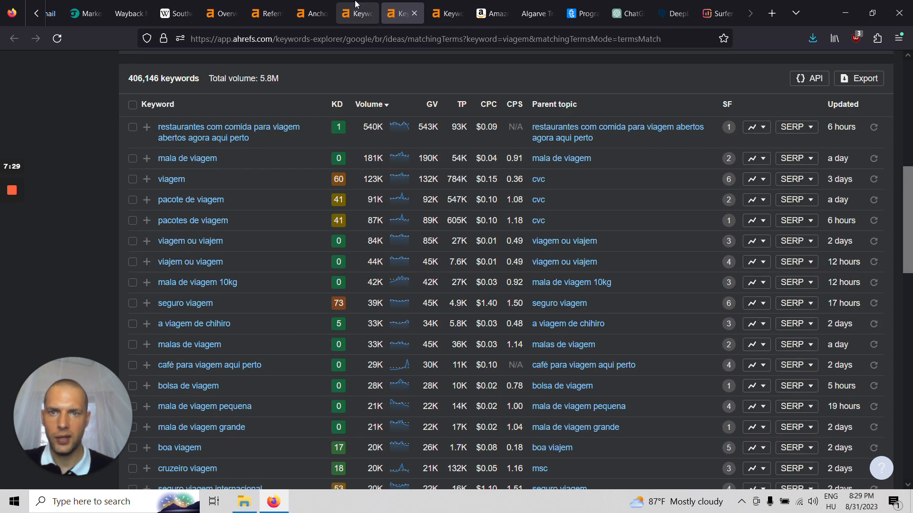
left_click(311, 13)
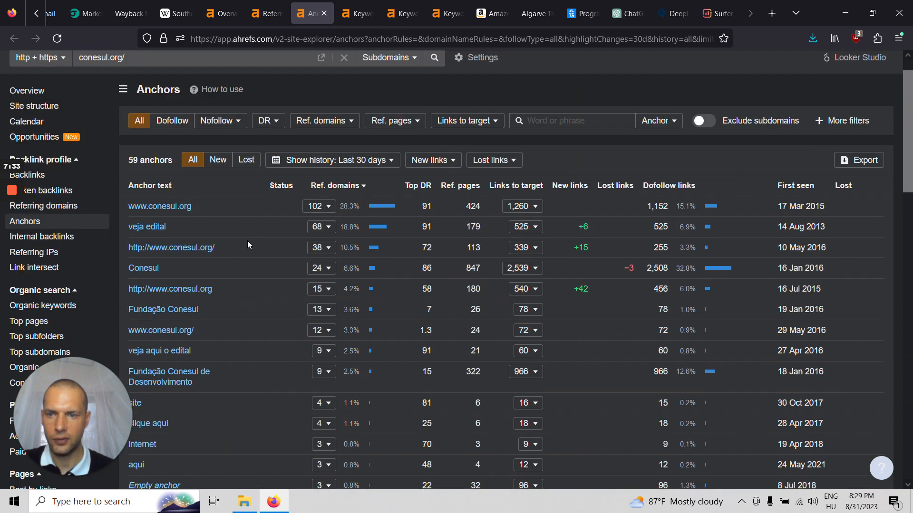
mouse_move(214, 215)
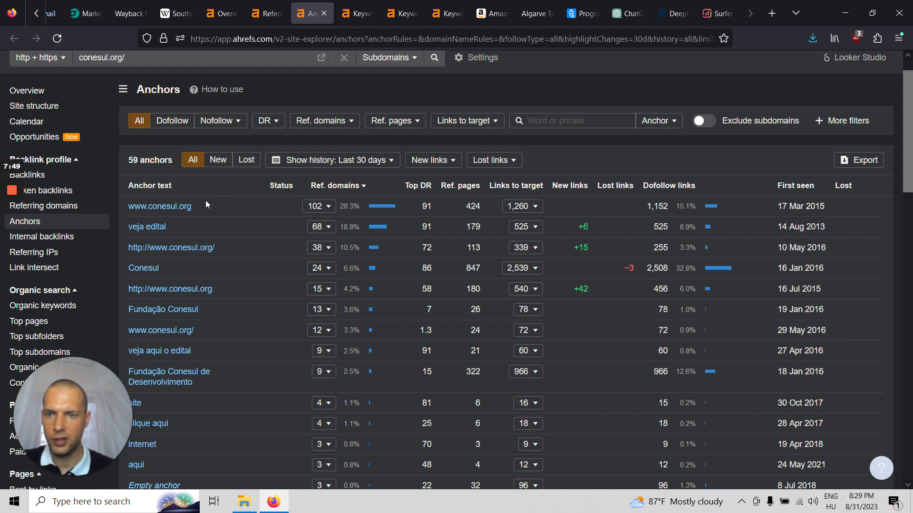
mouse_move(239, 204)
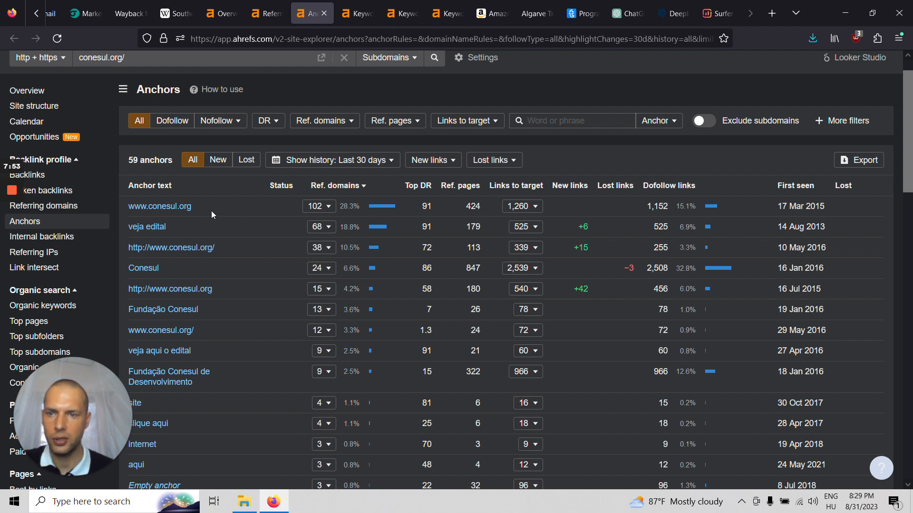
Return to the Wikipedia Southern Cone article with its member-country map.
left_click(169, 13)
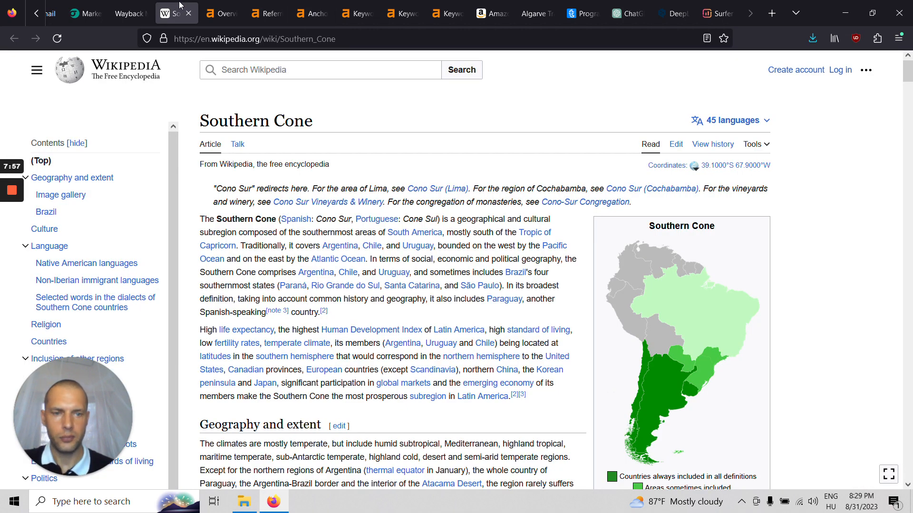
mouse_move(806, 337)
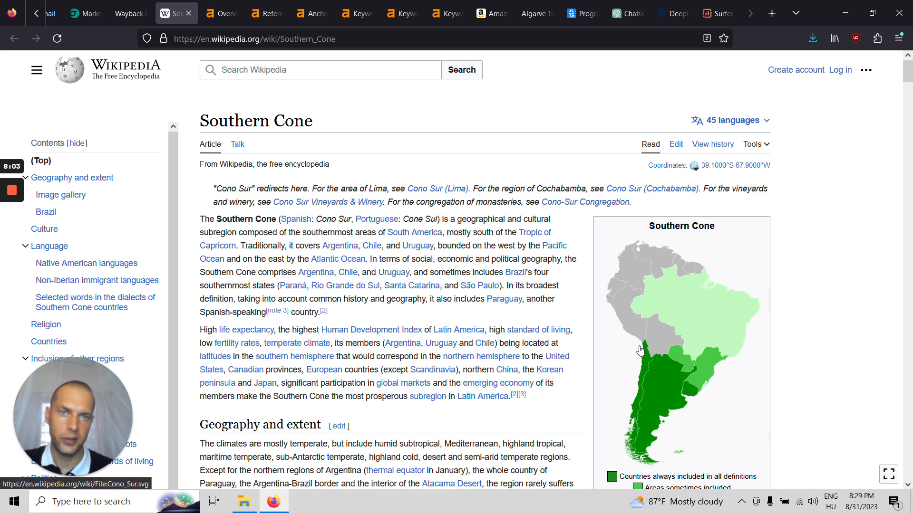
mouse_move(535, 13)
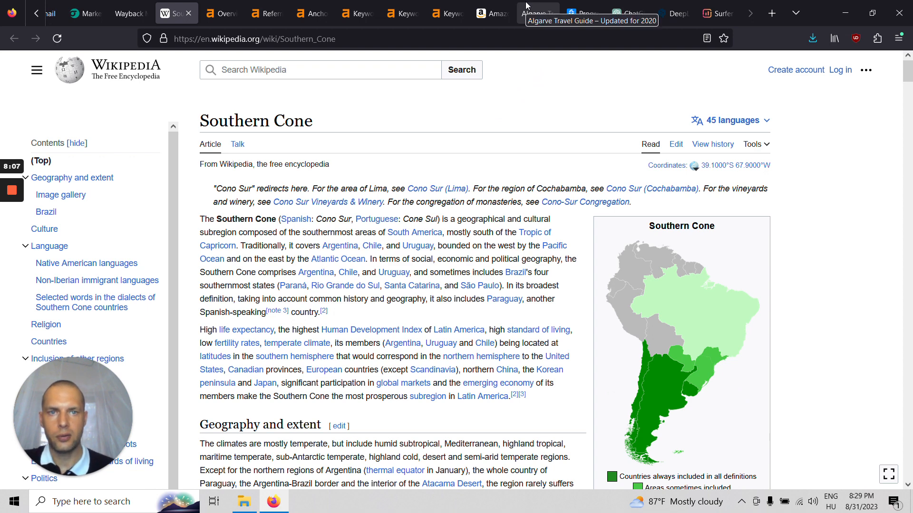
Browse the July 2020 algarvedigital.pt capture and reveal its Traveling section subpages.
left_click(530, 13)
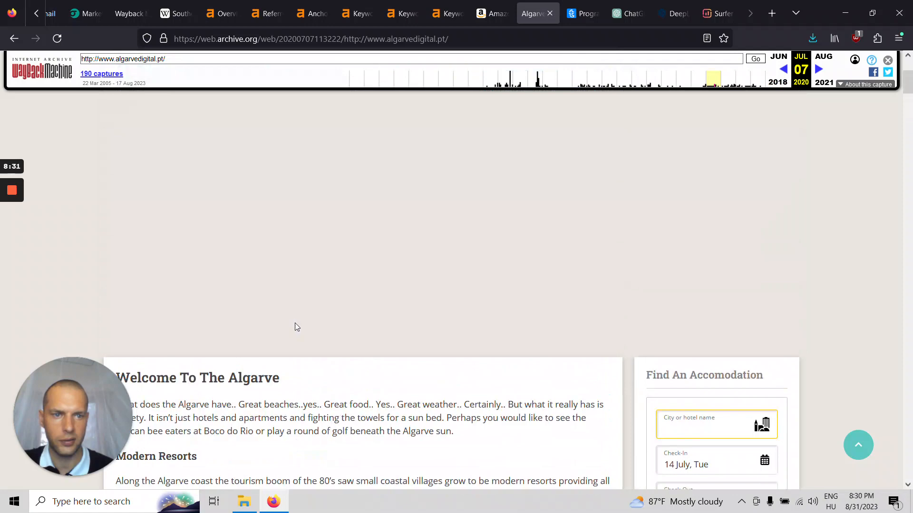
scroll("down", 3)
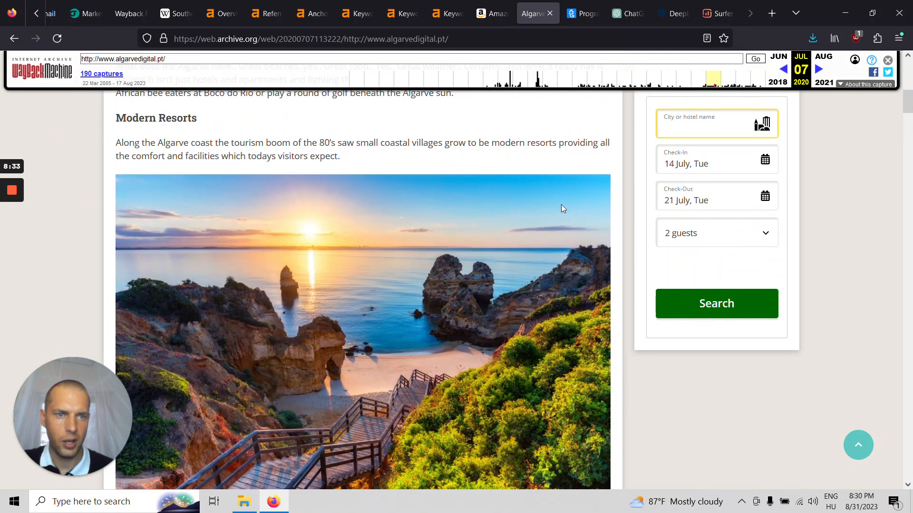
mouse_move(641, 140)
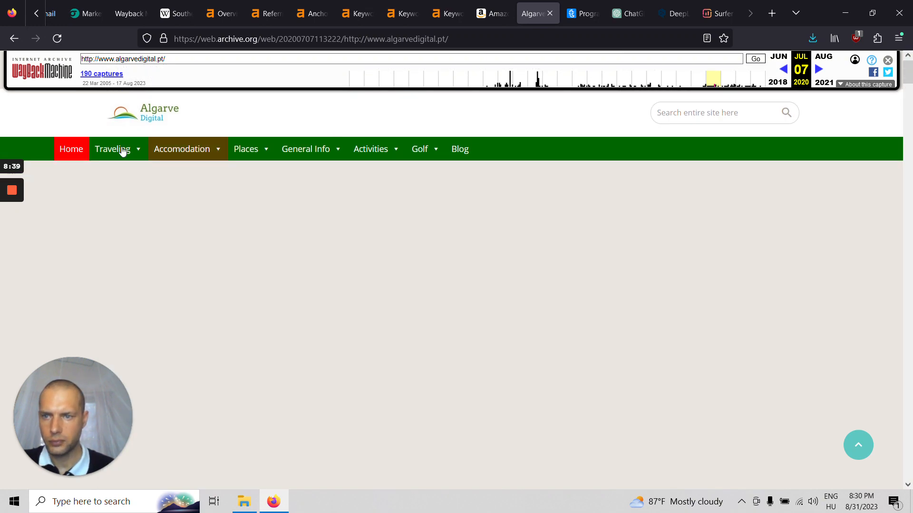
left_click(112, 149)
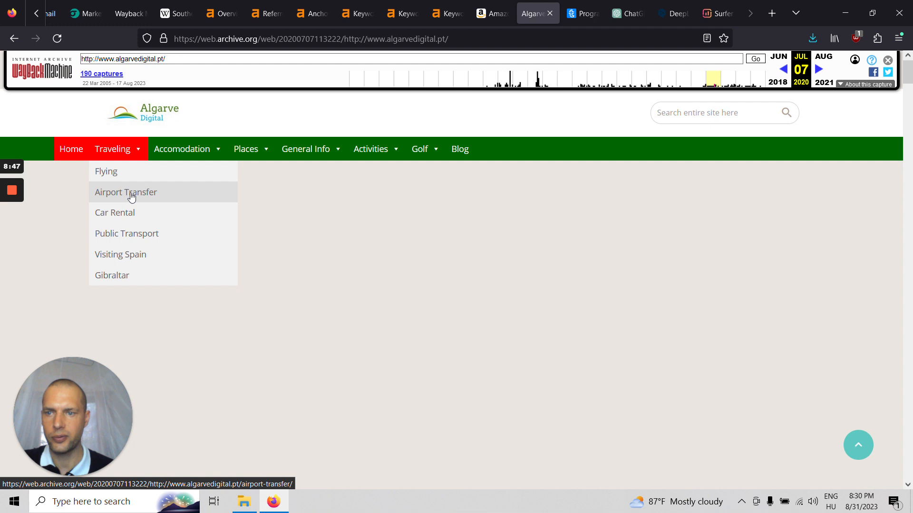
mouse_move(127, 220)
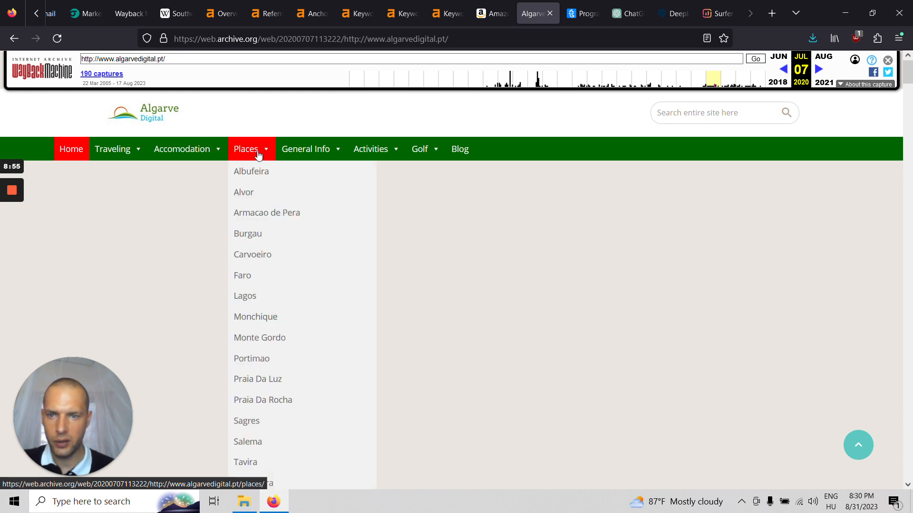
mouse_move(276, 338)
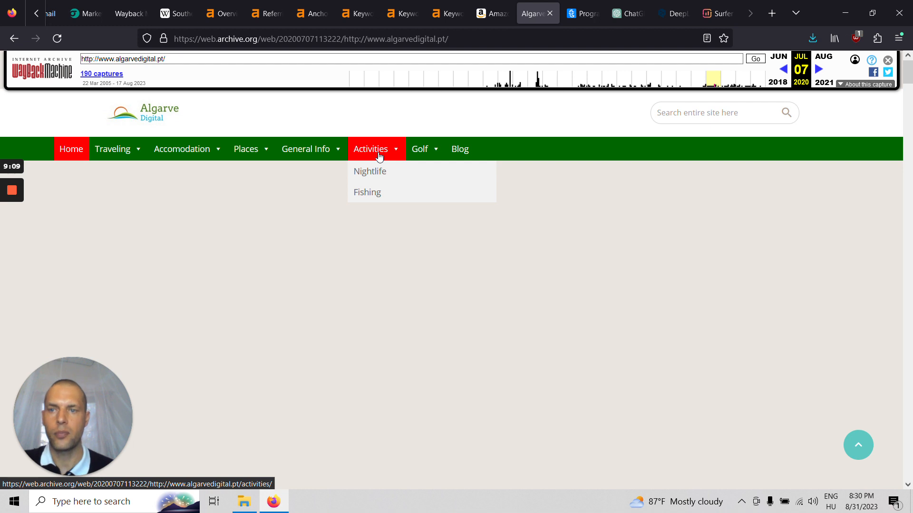
mouse_move(112, 148)
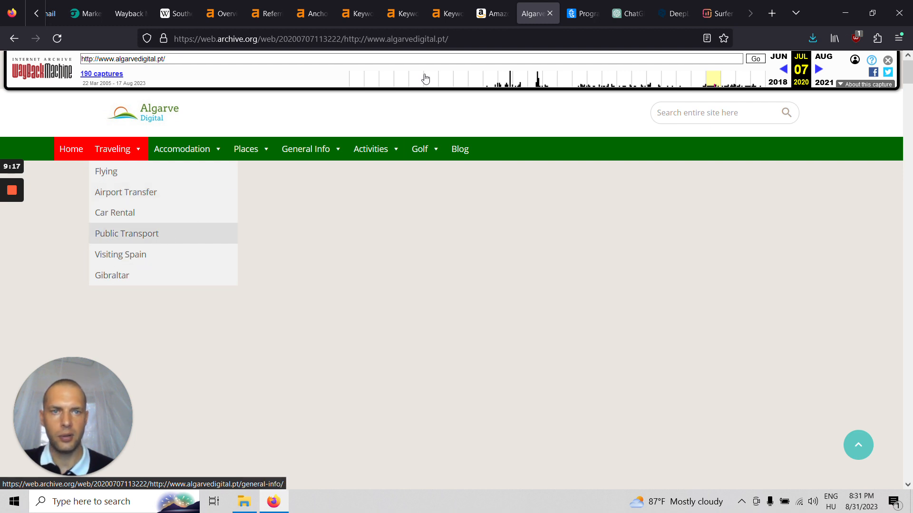
Scroll through the 62 Travelpayouts programs, including Booking.com, GetYourGuide, Tiqets and Busbud.
left_click(582, 13)
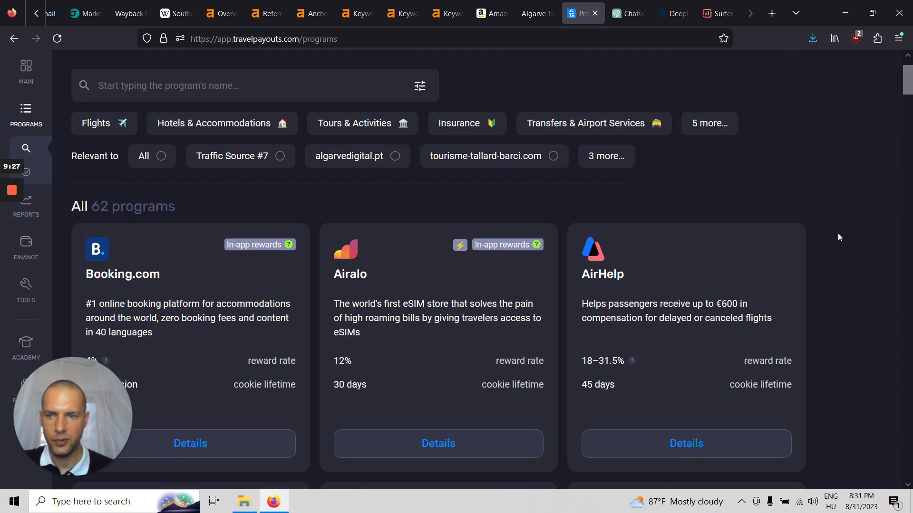
scroll("down", 3)
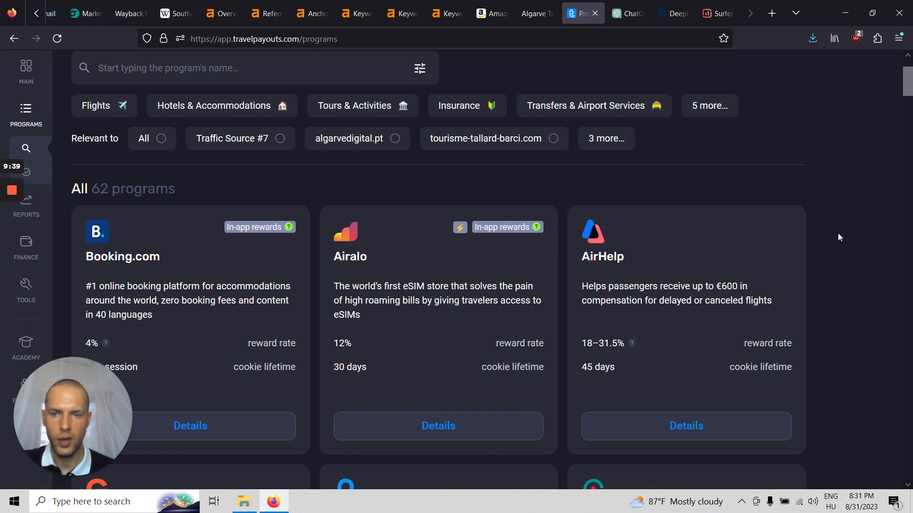
scroll("down", 3)
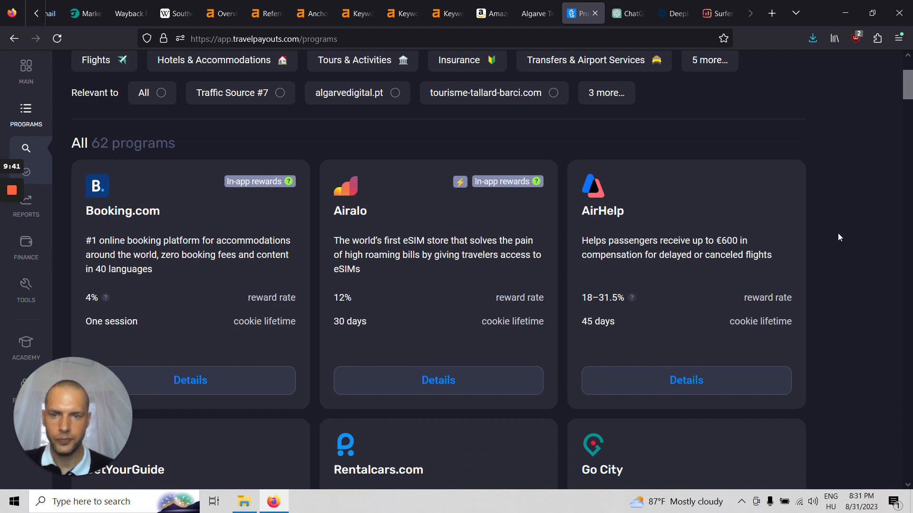
scroll("down", 3)
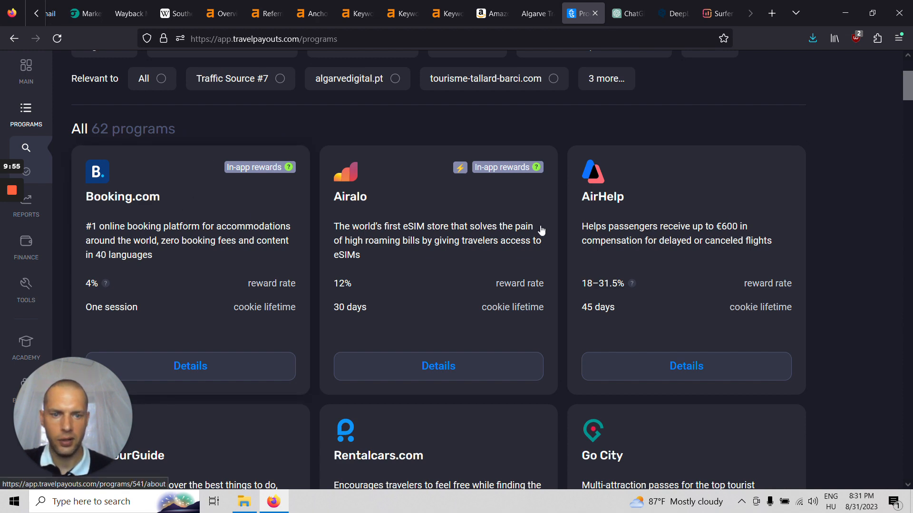
scroll("down", 3)
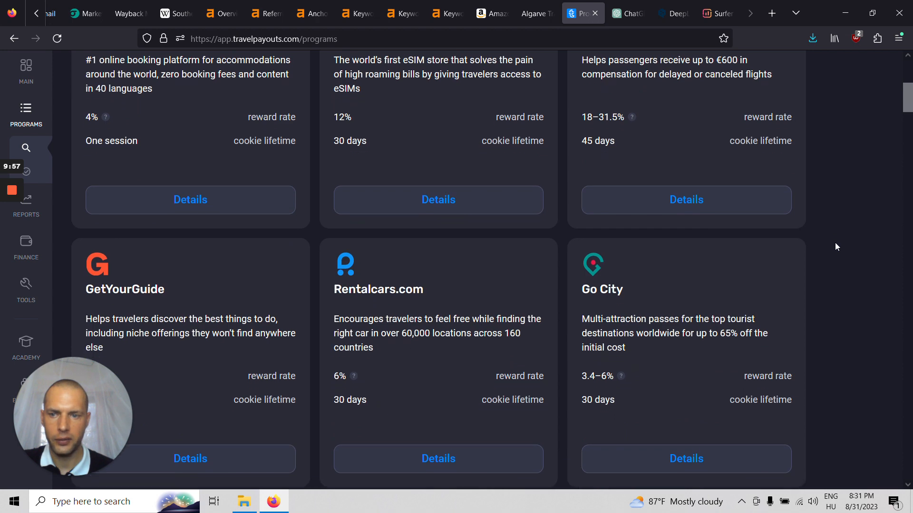
scroll("down", 3)
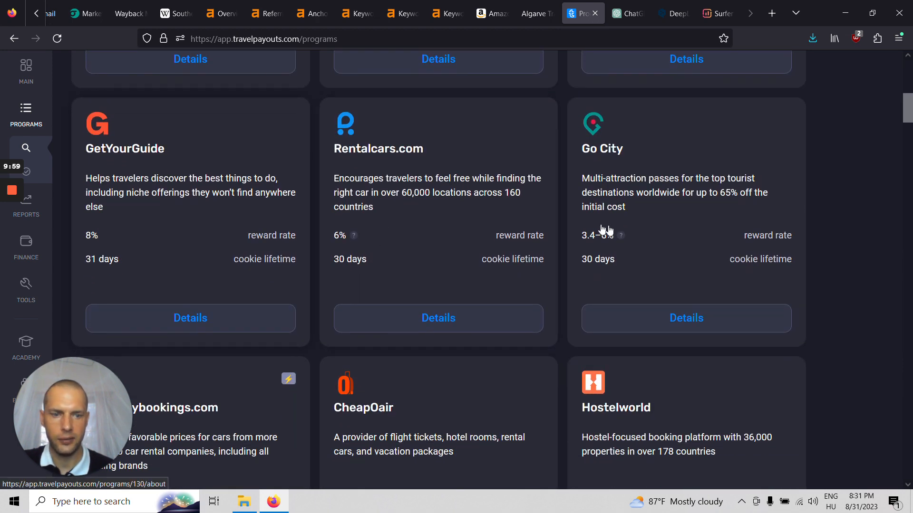
scroll("down", 3)
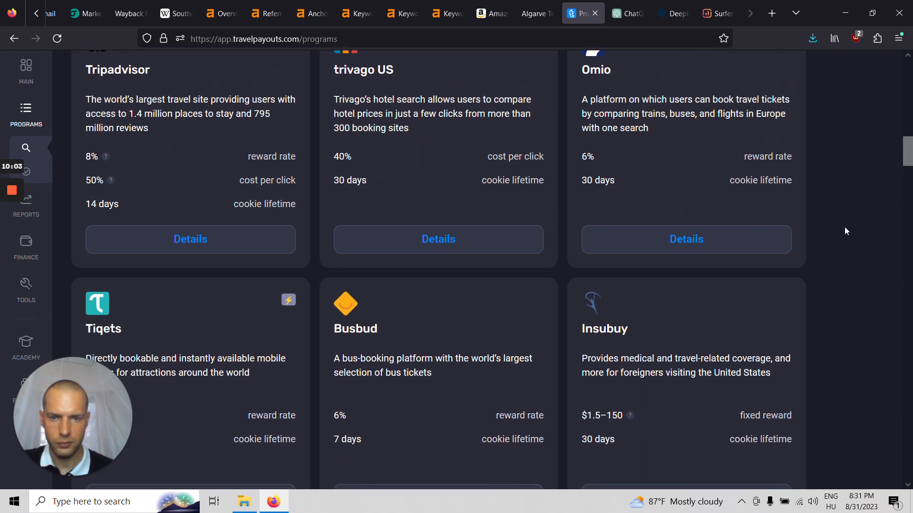
scroll("down", 3)
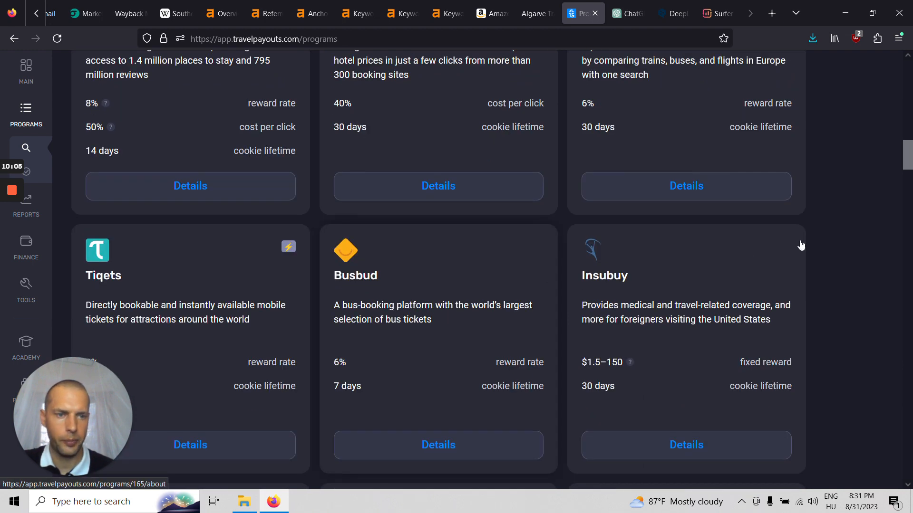
mouse_move(825, 241)
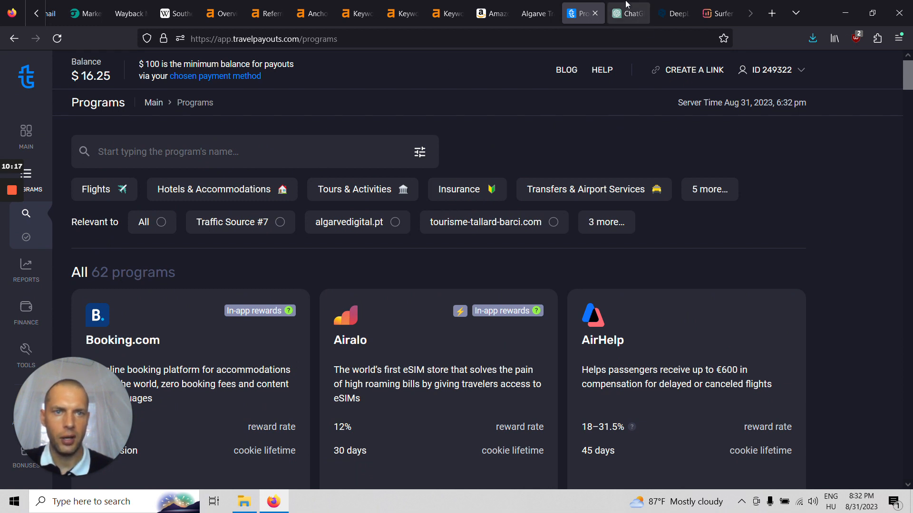
Switch to the ChatGPT login page with its Log in and Sign up options.
left_click(625, 12)
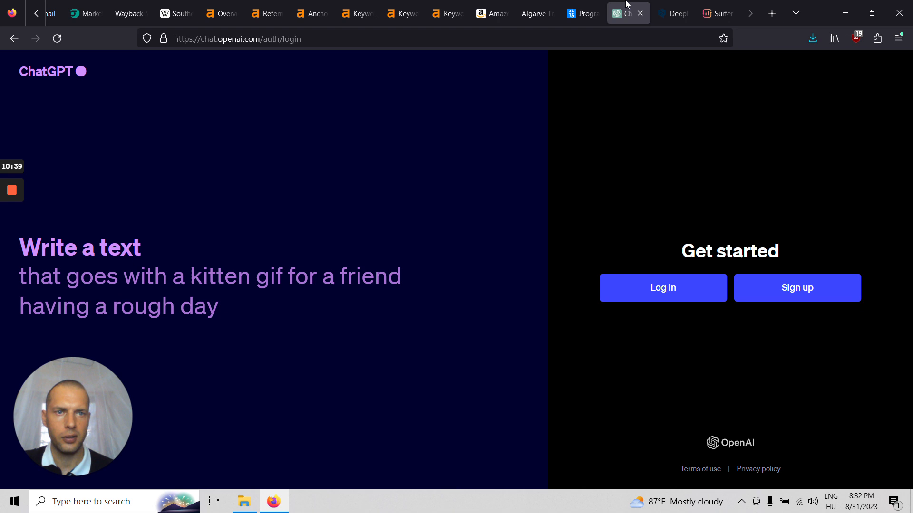
Stop briefly at the DeepL Portuguese (BR) translator, then reach Surfer's AI article-writing page.
left_click(672, 13)
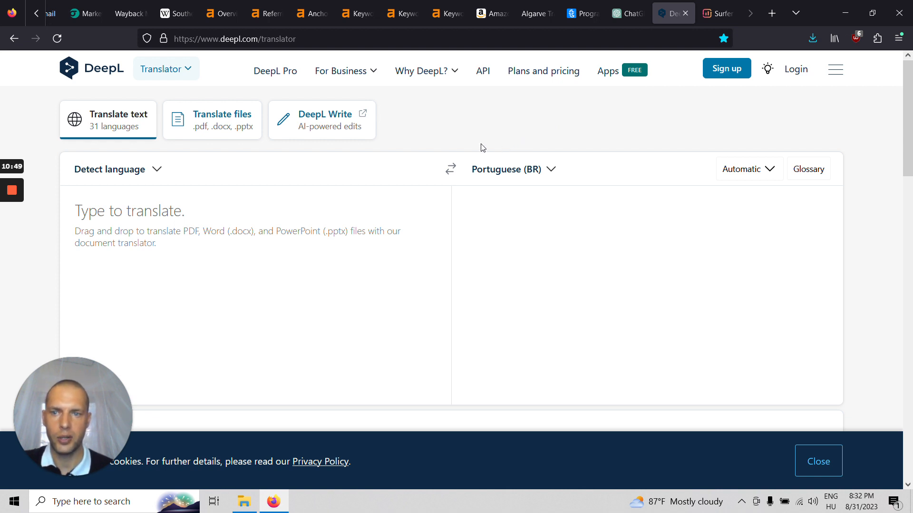
mouse_move(519, 132)
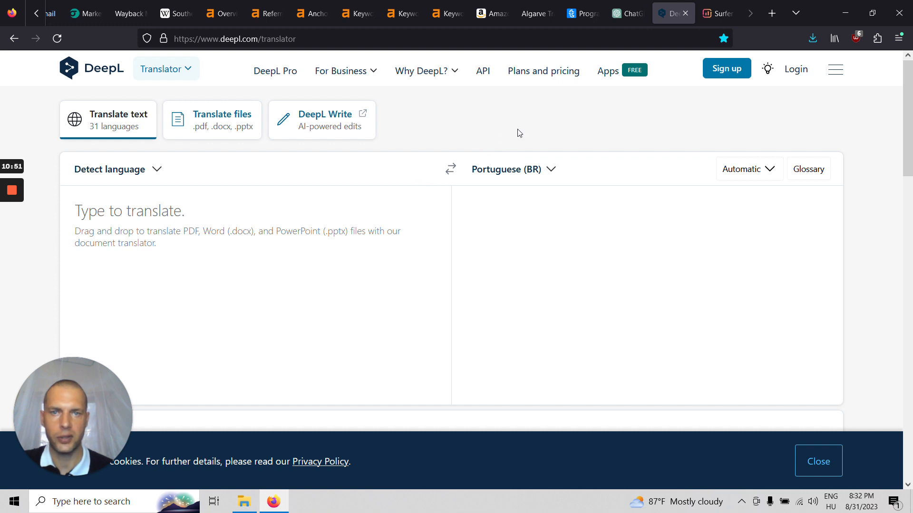
left_click(719, 13)
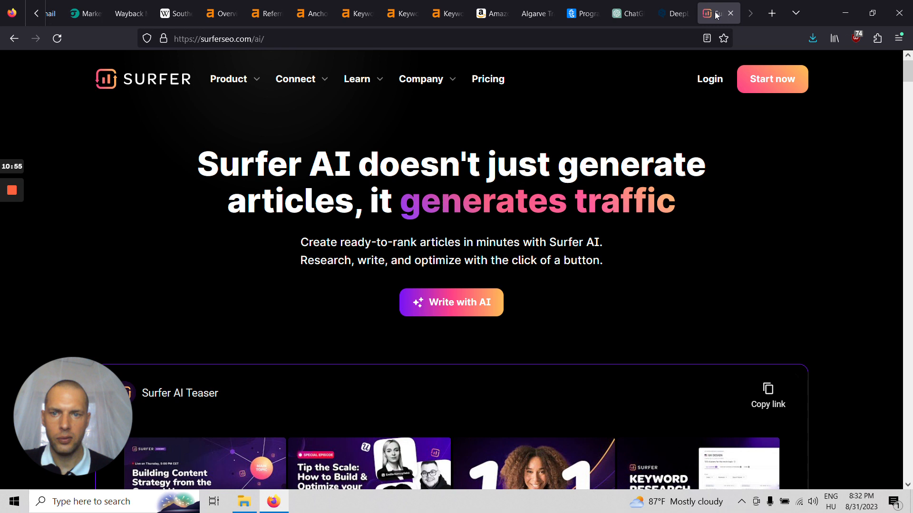
mouse_move(858, 254)
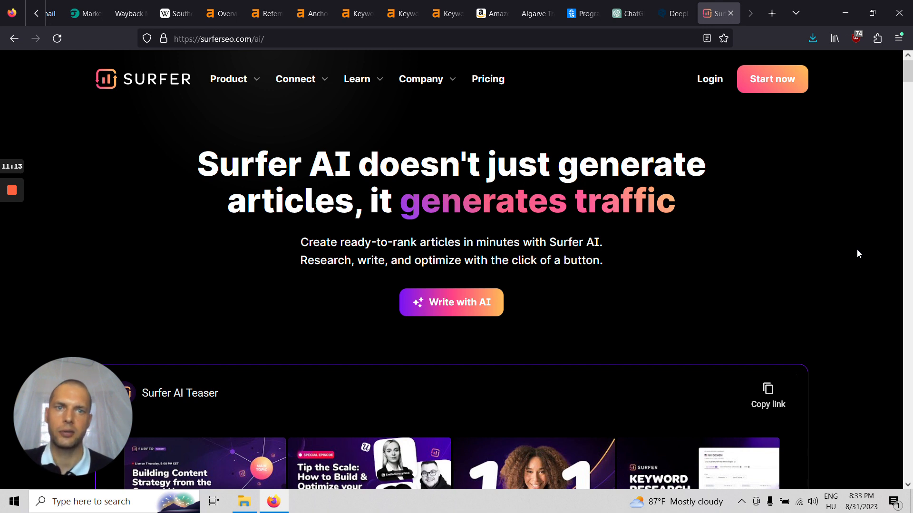
mouse_move(716, 207)
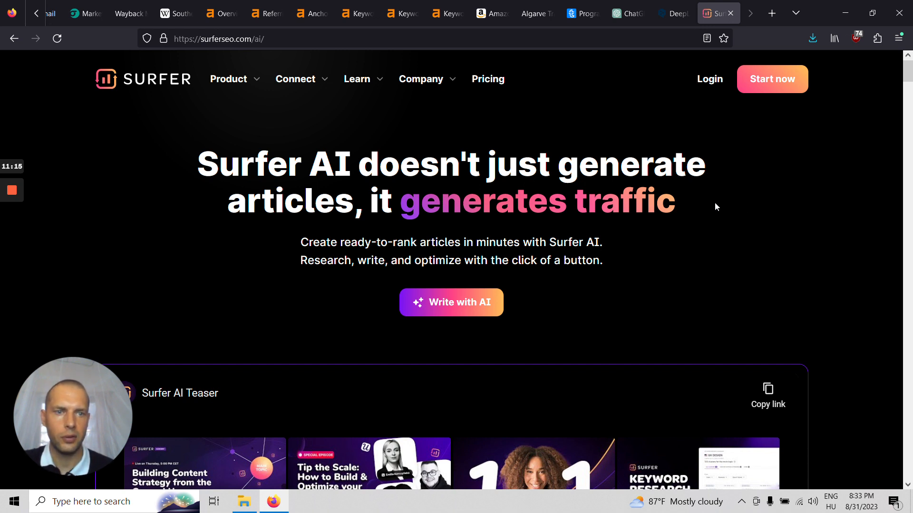
mouse_move(696, 200)
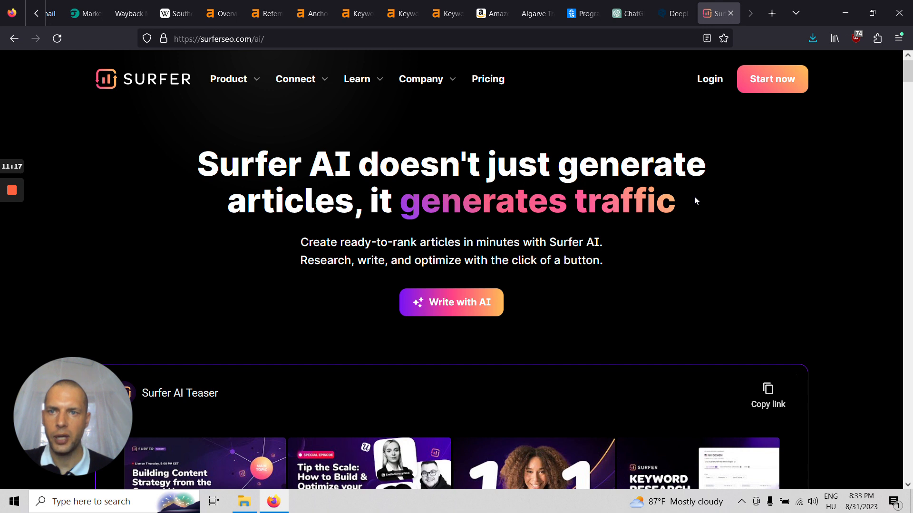